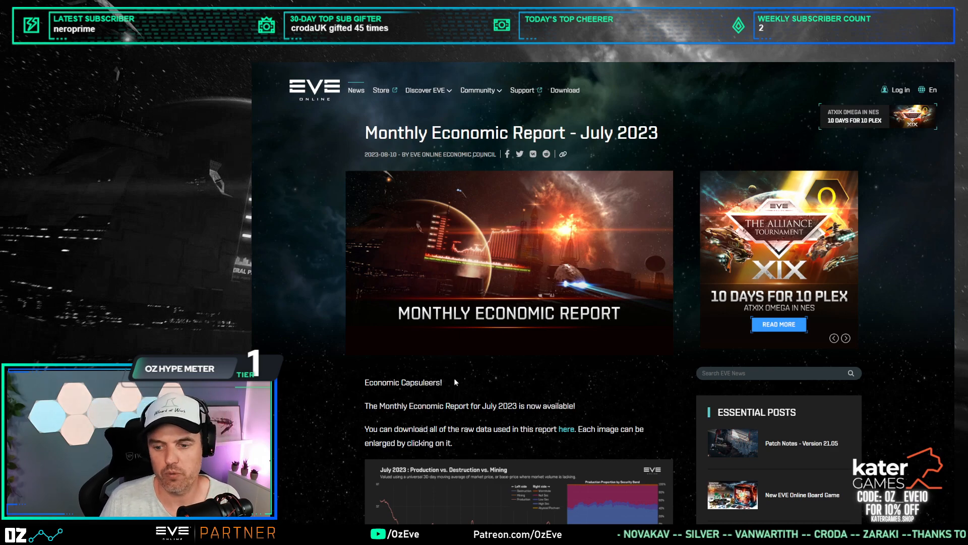
Step: Scroll the July 2023 report down to the Production vs. Destruction vs. Mining chart
scroll("down", 3)
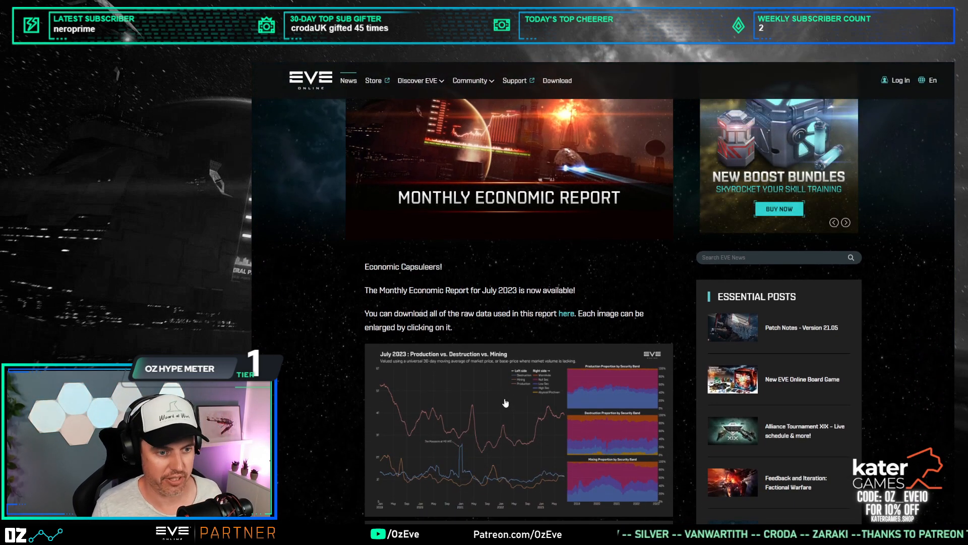
Step: Enlarge the Production vs. Destruction vs. Mining chart in the lightbox viewer
left_click(518, 401)
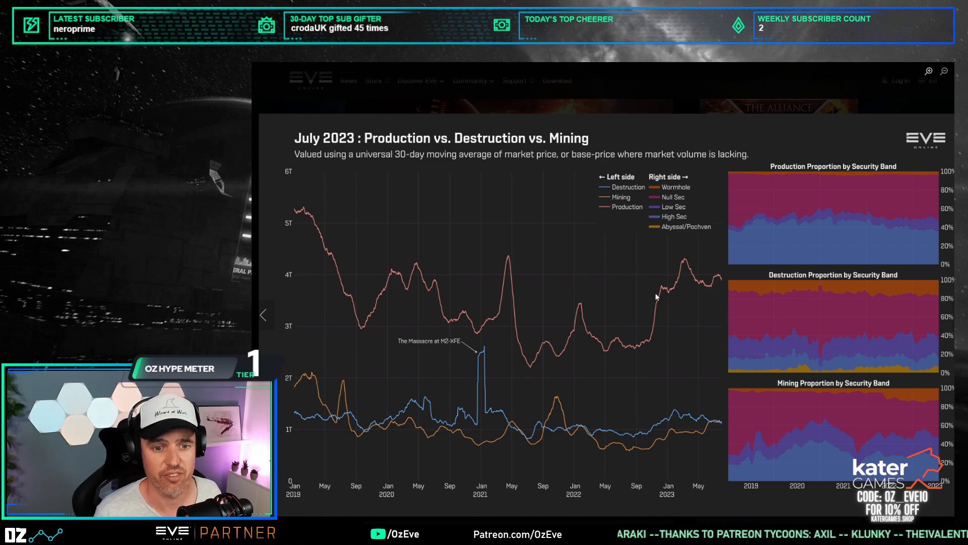
mouse_move(717, 423)
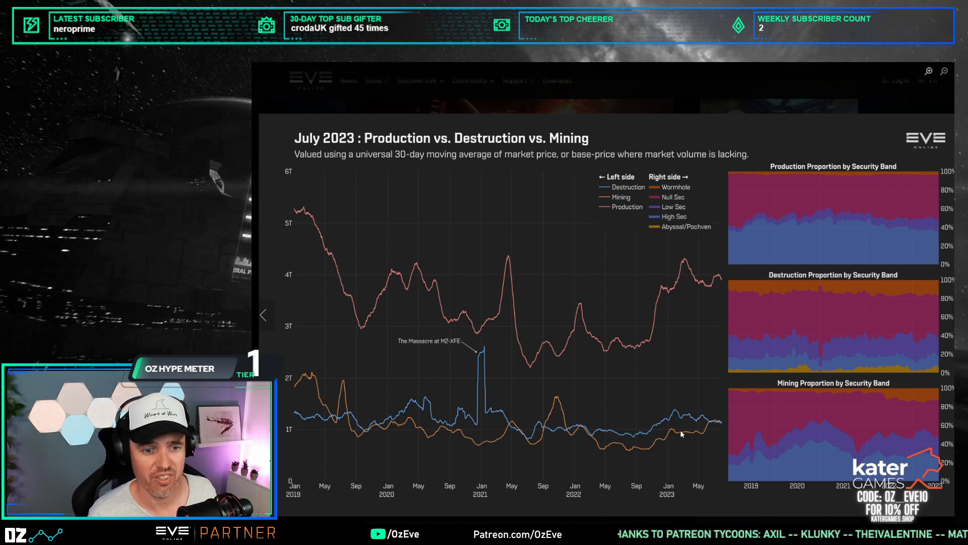
mouse_move(660, 415)
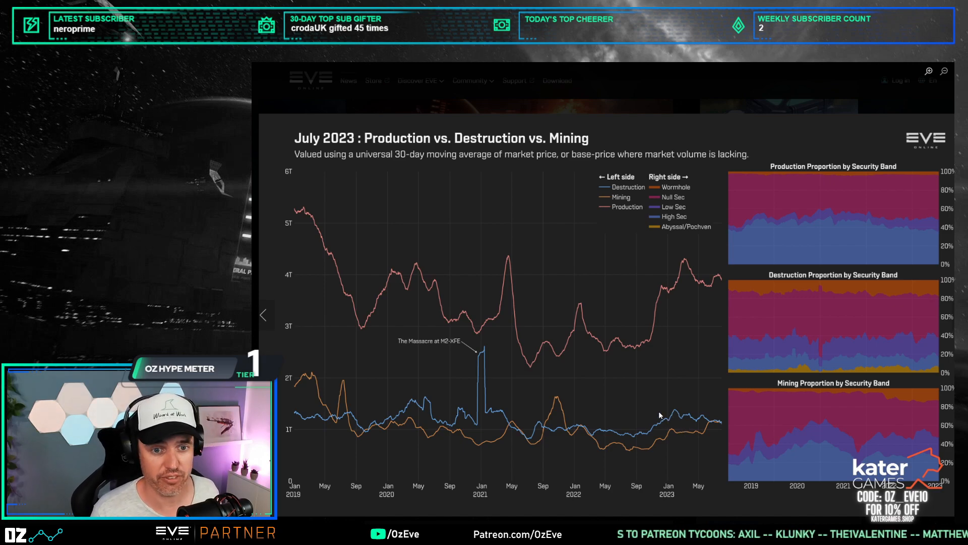
mouse_move(704, 445)
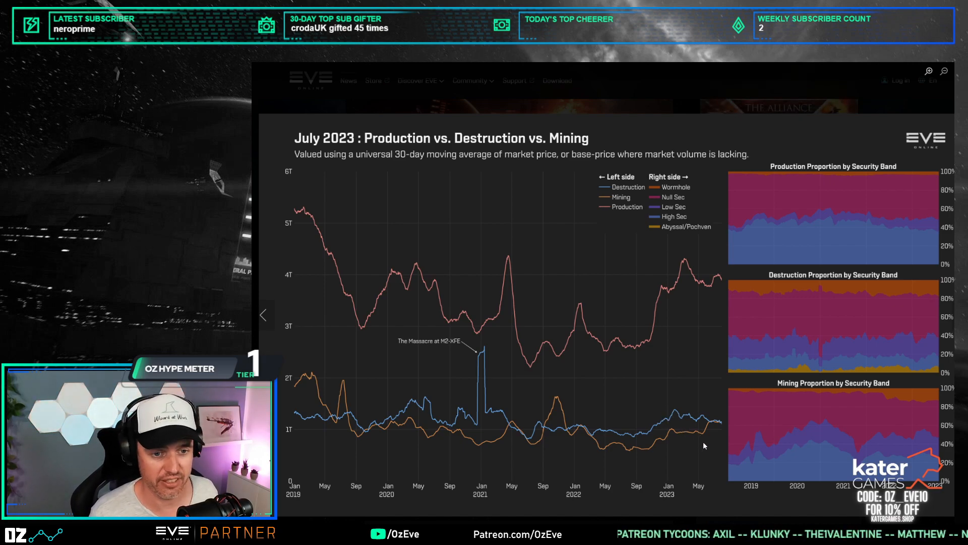
mouse_move(702, 432)
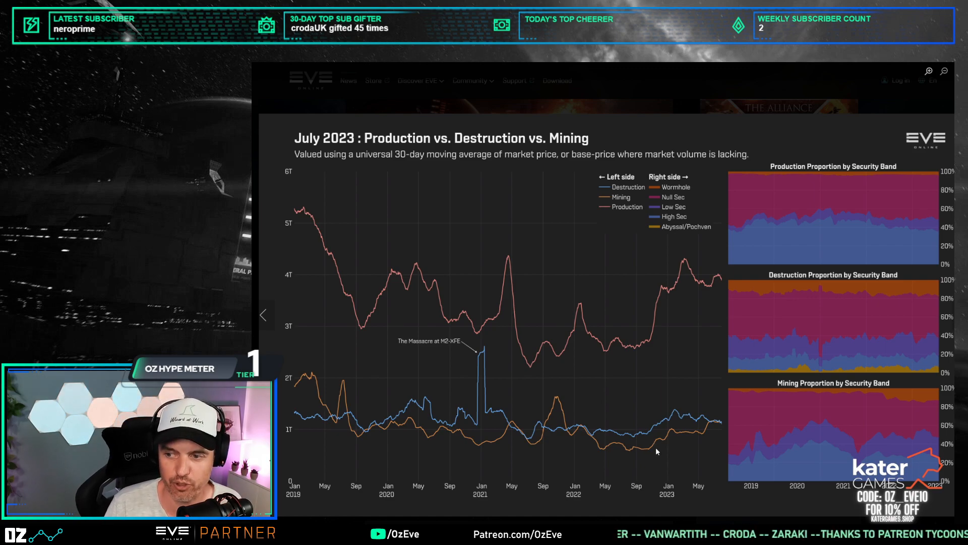
mouse_move(706, 296)
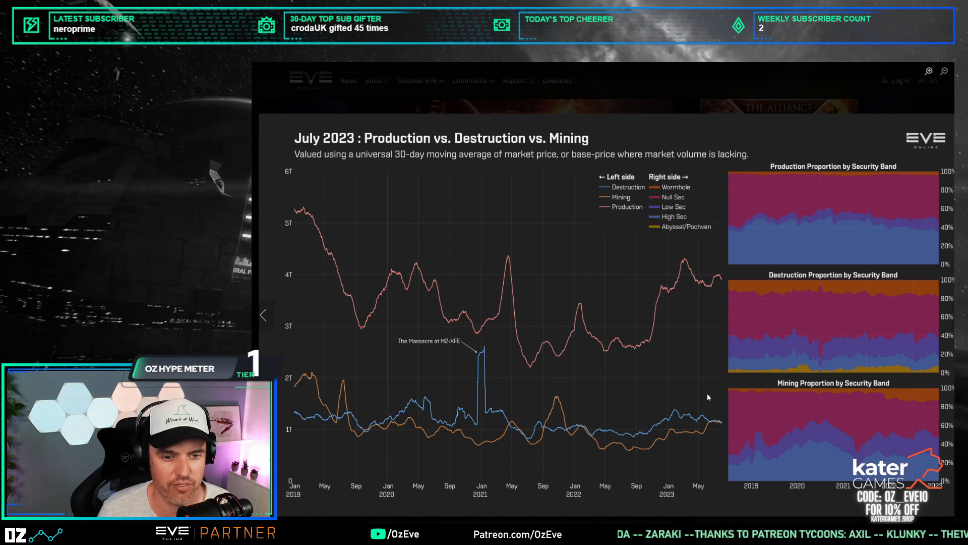
mouse_move(720, 427)
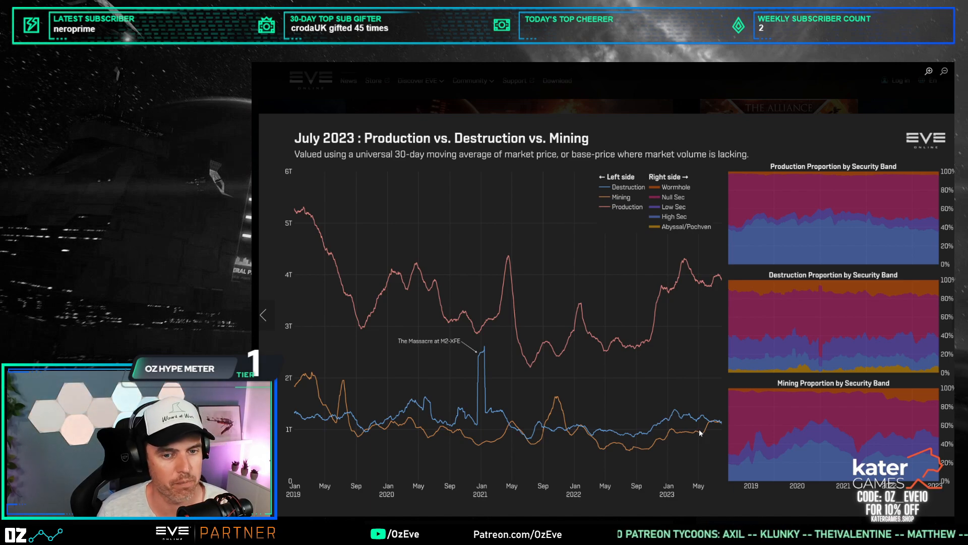
mouse_move(713, 332)
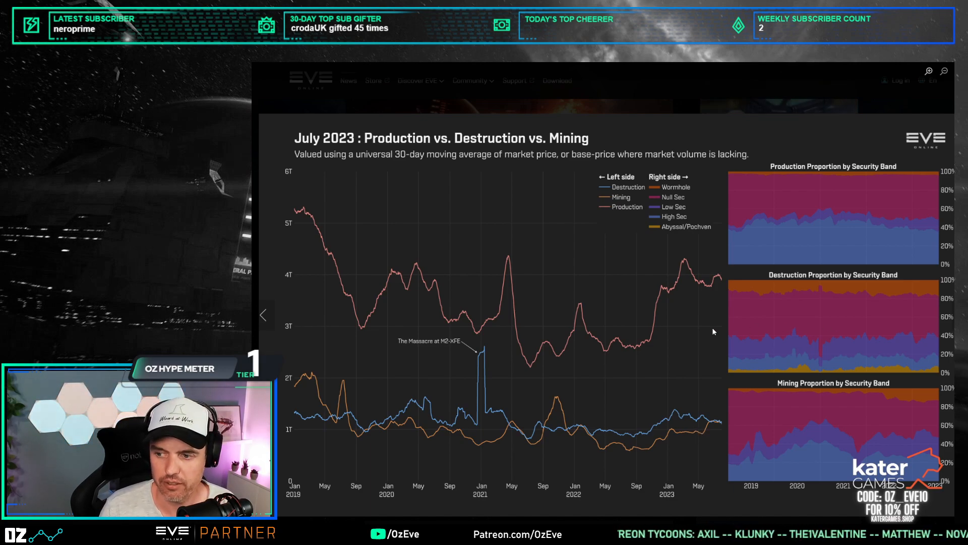
mouse_move(761, 386)
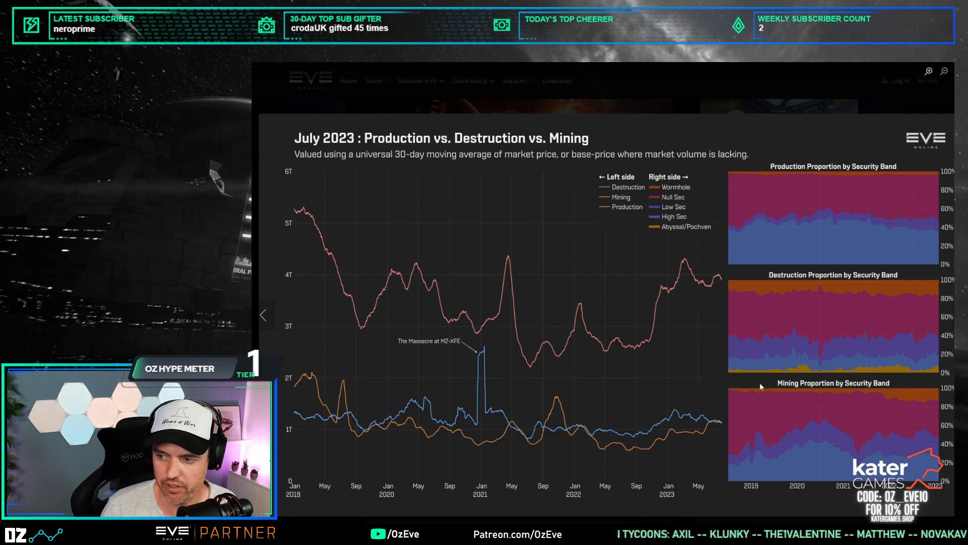
mouse_move(761, 386)
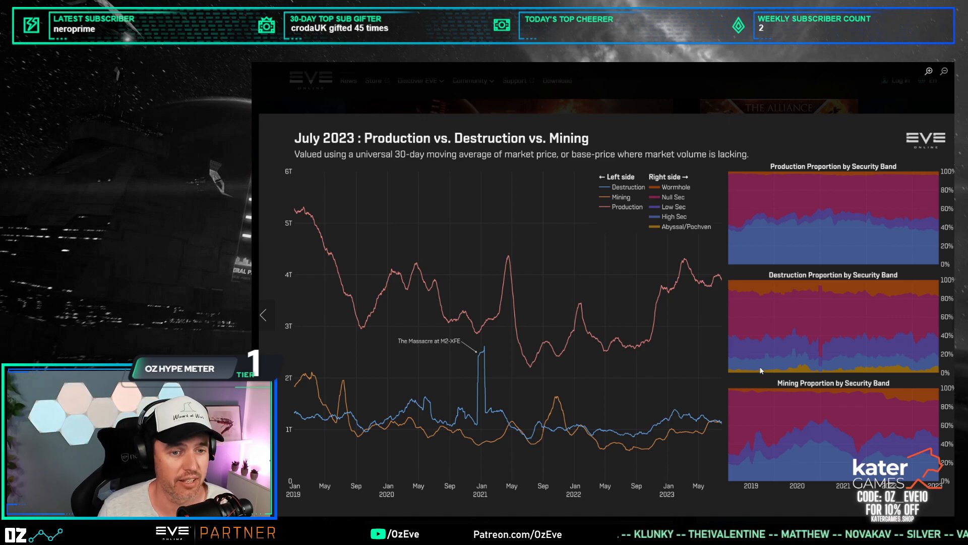
mouse_move(849, 339)
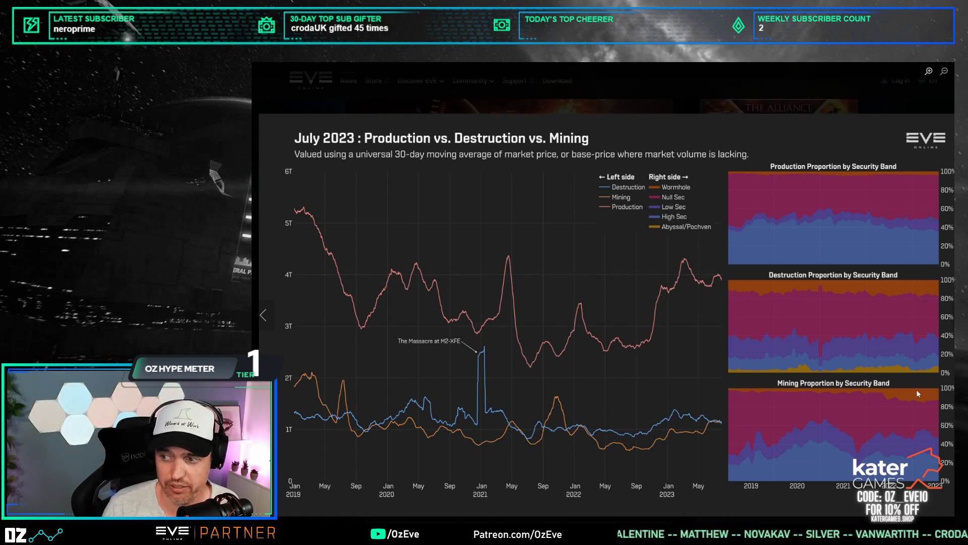
mouse_move(915, 232)
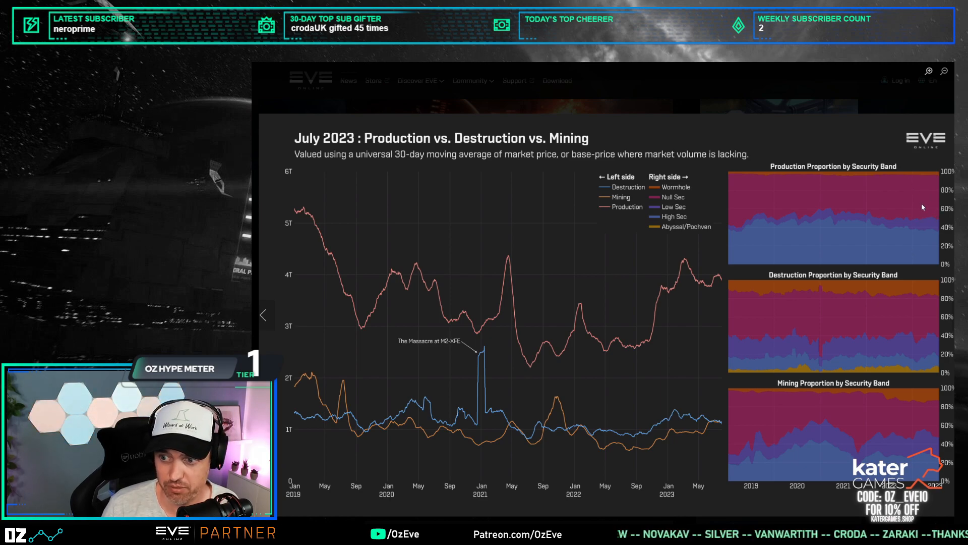
mouse_move(918, 317)
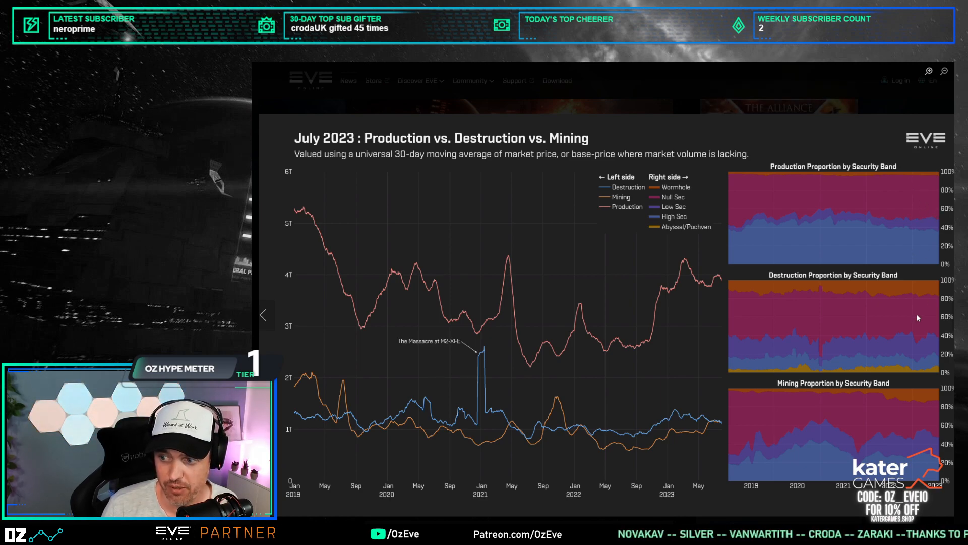
mouse_move(934, 348)
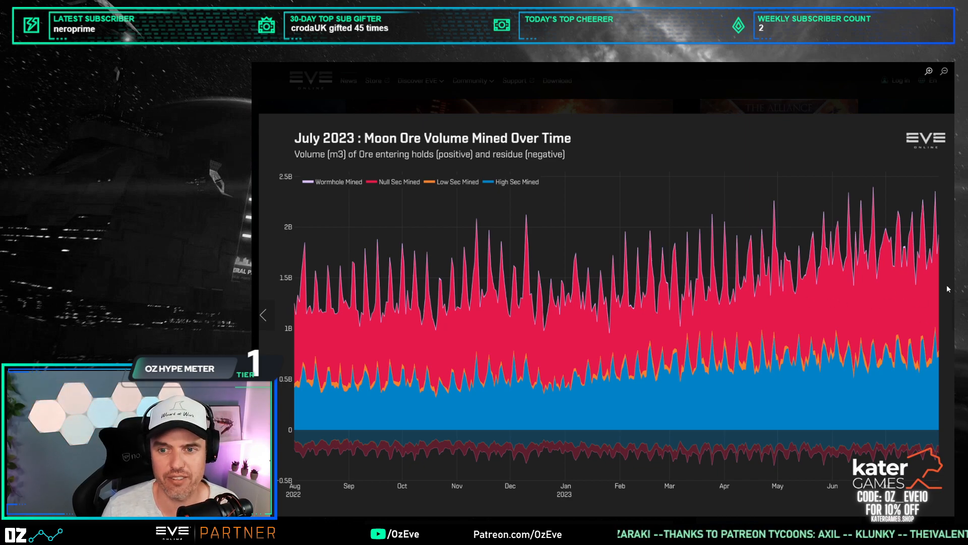
mouse_move(895, 316)
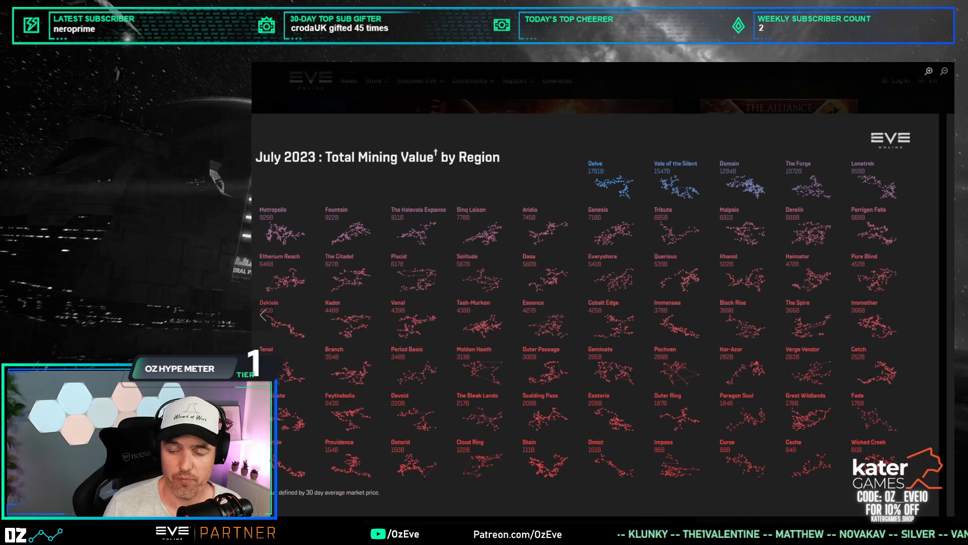
left_click(263, 315)
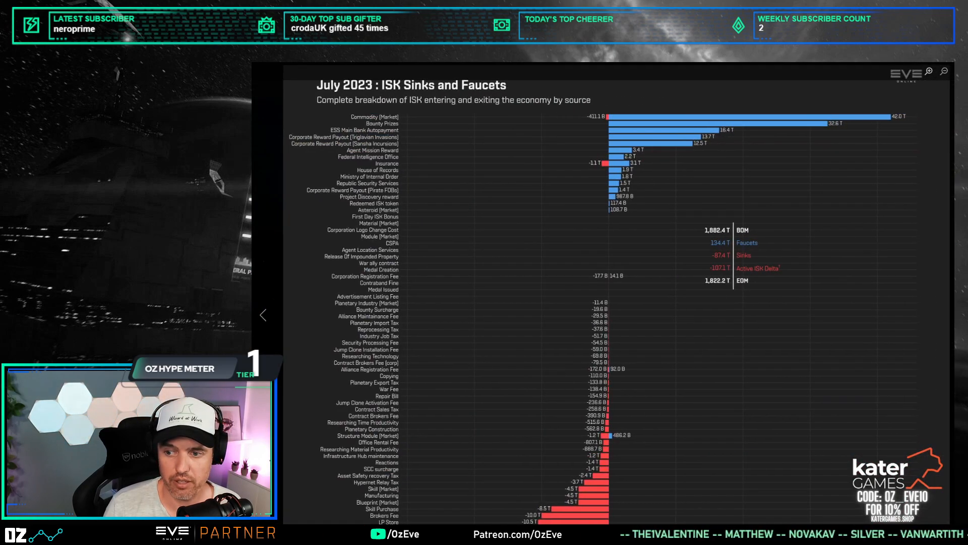
mouse_move(858, 326)
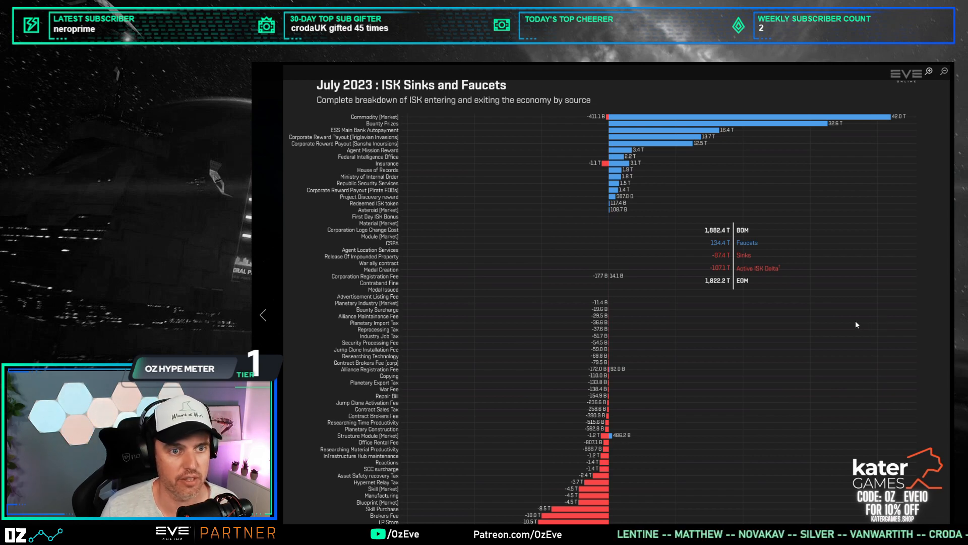
mouse_move(844, 321)
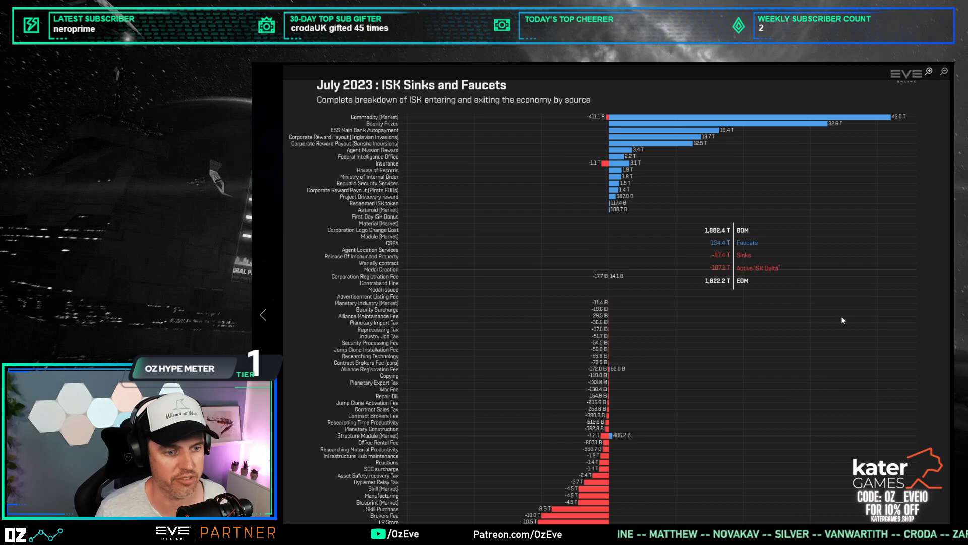
mouse_move(780, 269)
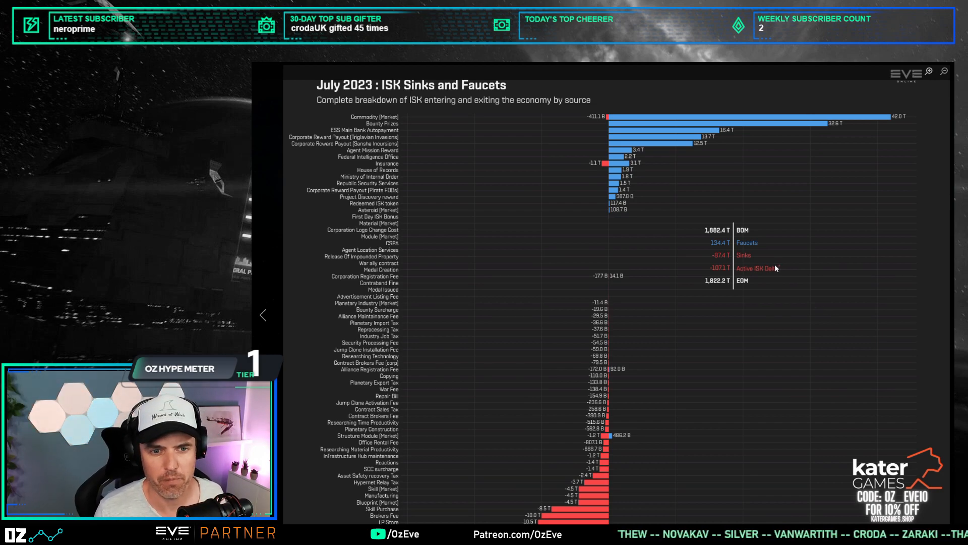
mouse_move(949, 66)
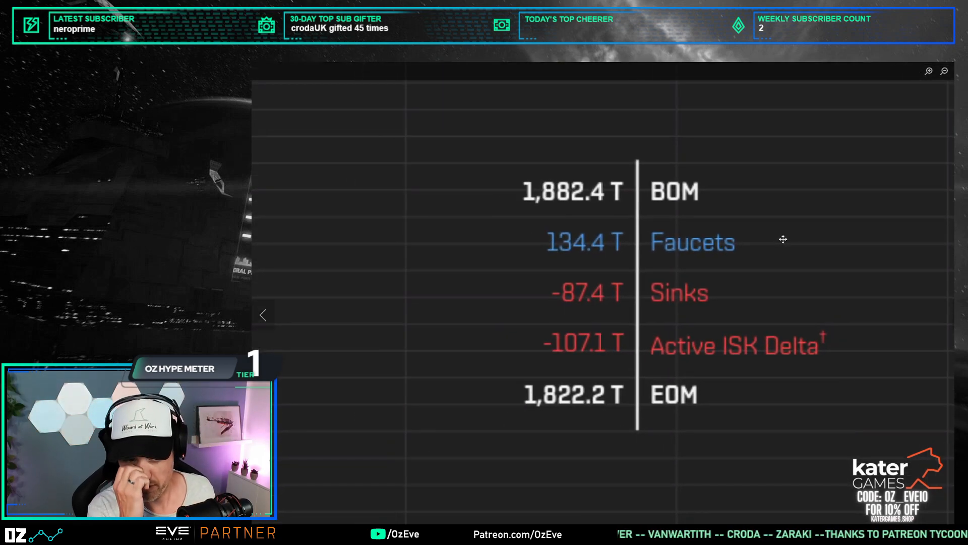
mouse_move(759, 249)
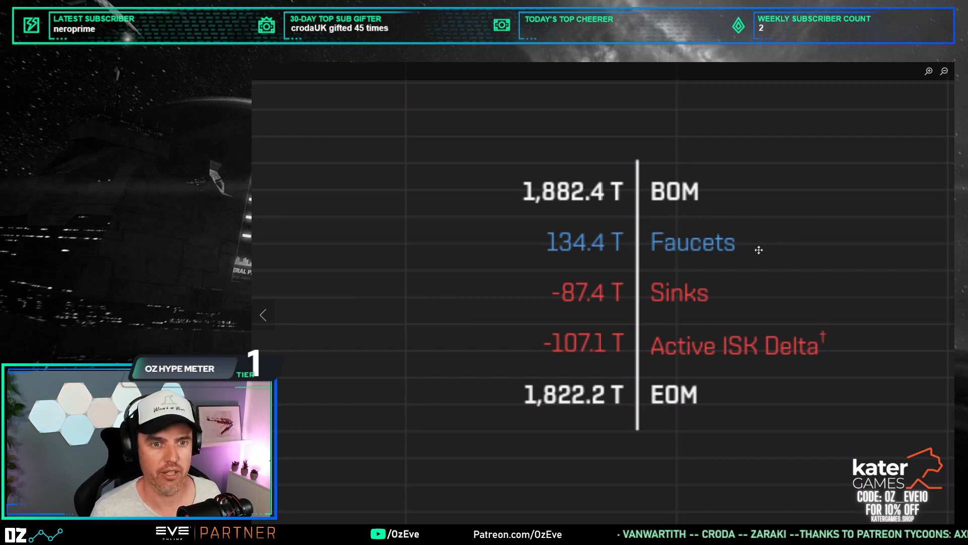
mouse_move(582, 196)
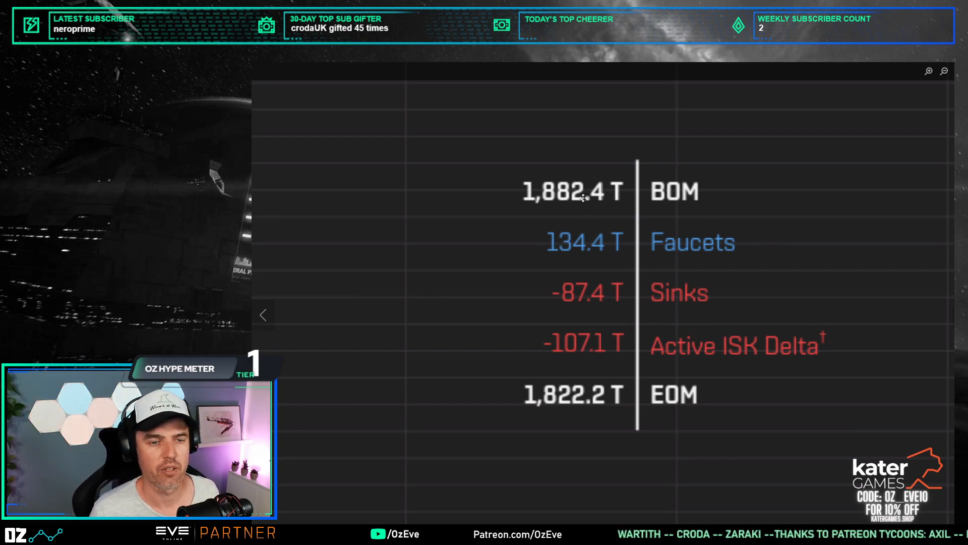
mouse_move(660, 230)
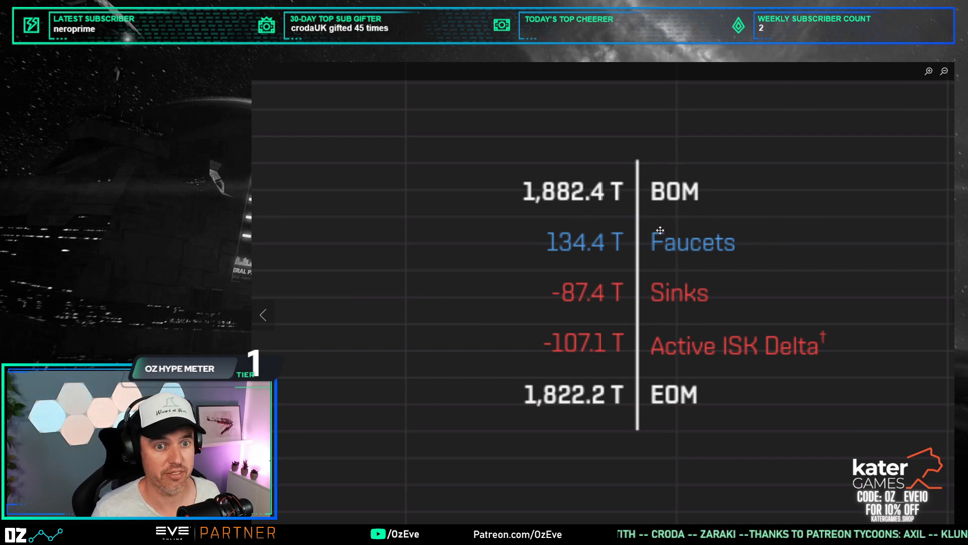
mouse_move(547, 267)
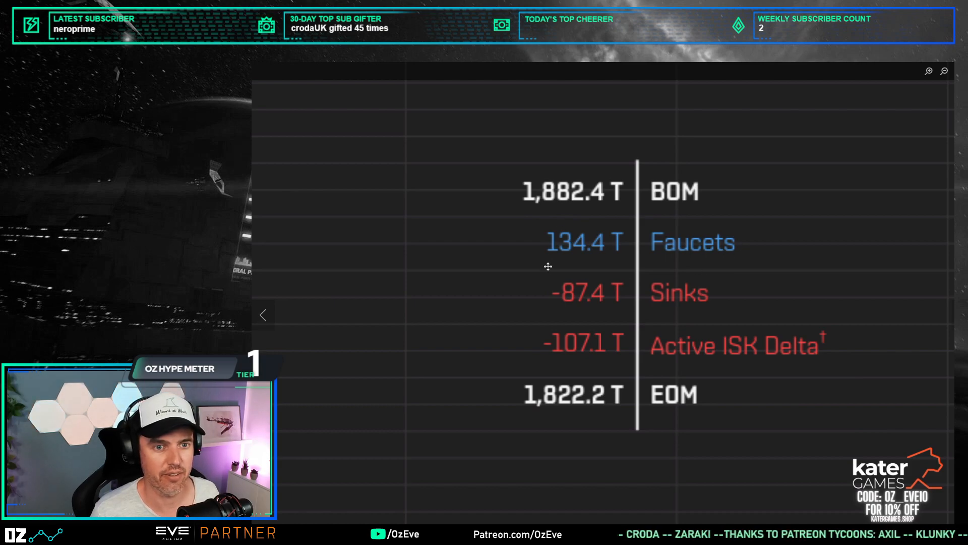
mouse_move(646, 241)
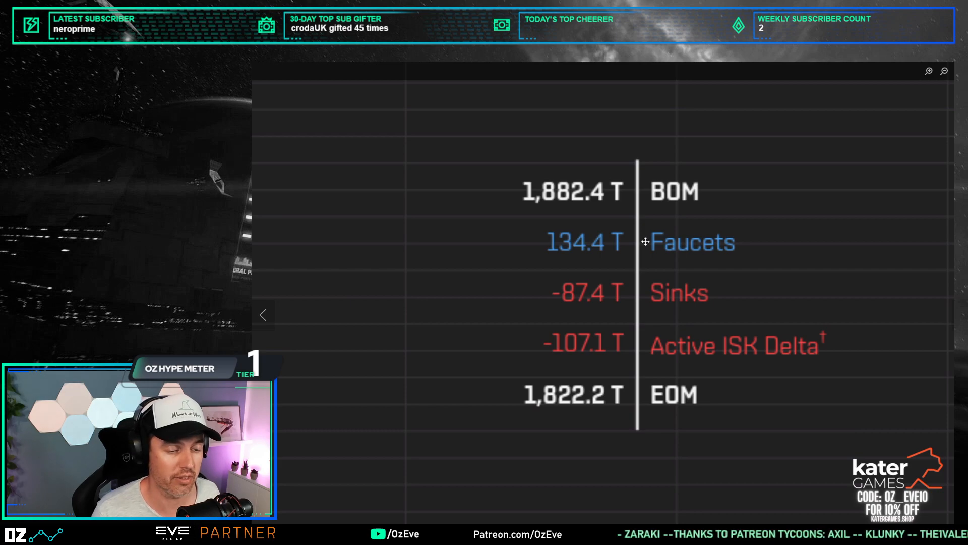
mouse_move(672, 294)
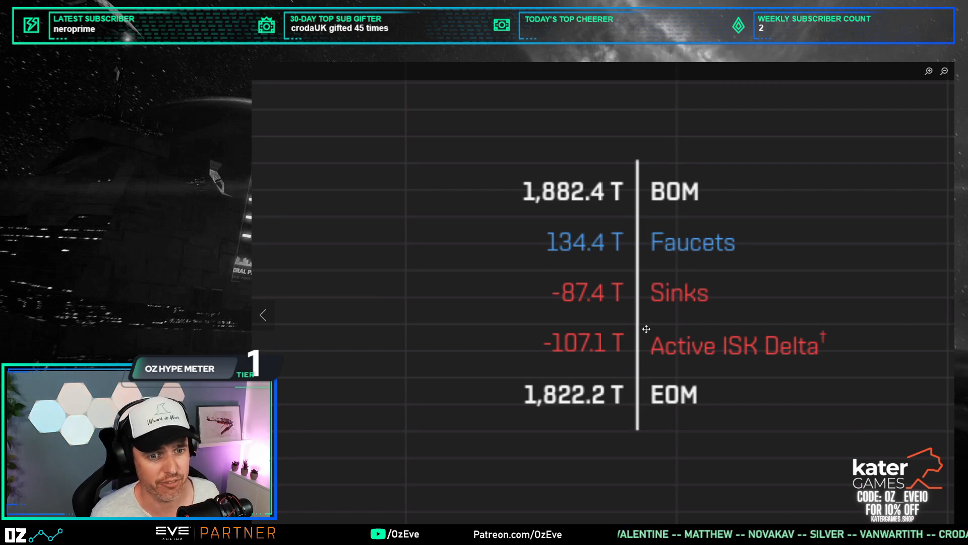
mouse_move(593, 358)
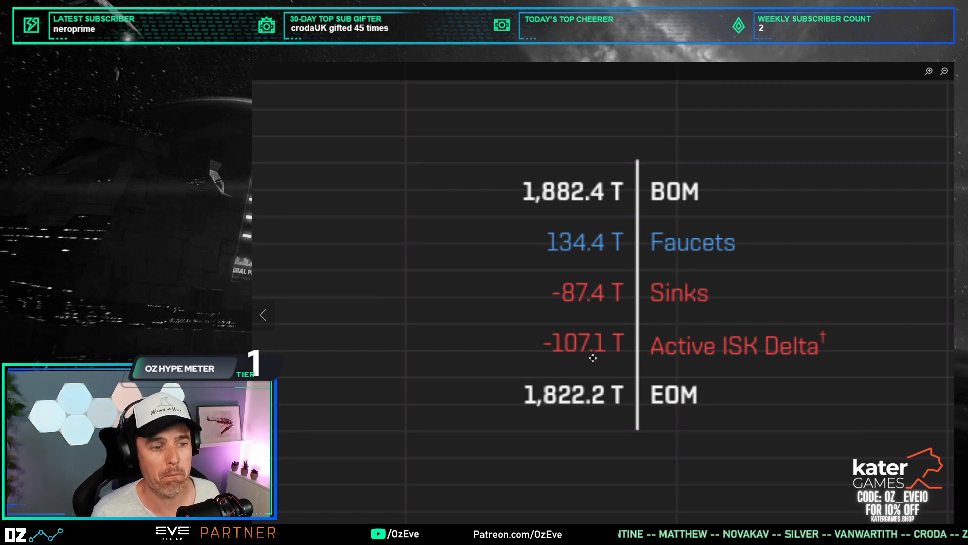
mouse_move(753, 164)
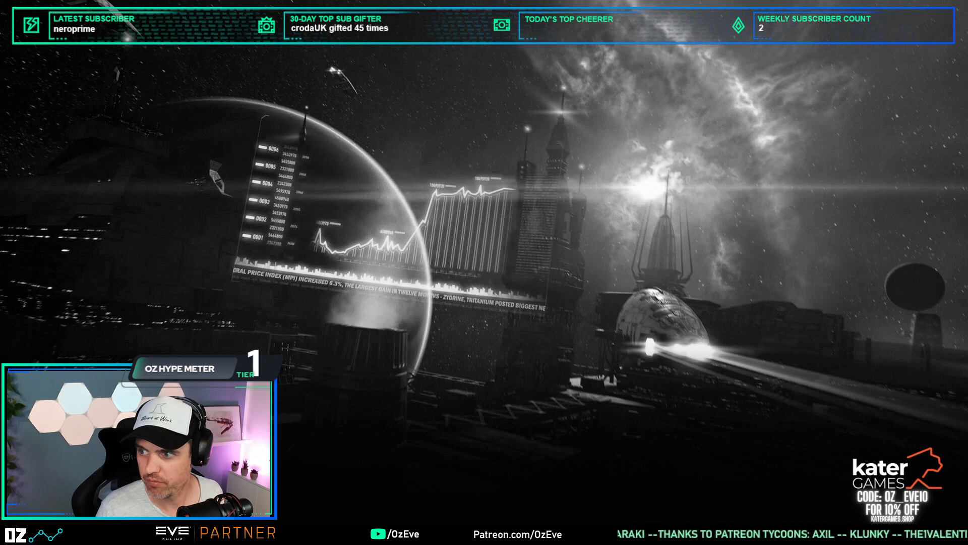
Step: Show the ISK Sinks & Faucets report page with its Active ISK Delta chart
left_click(785, 460)
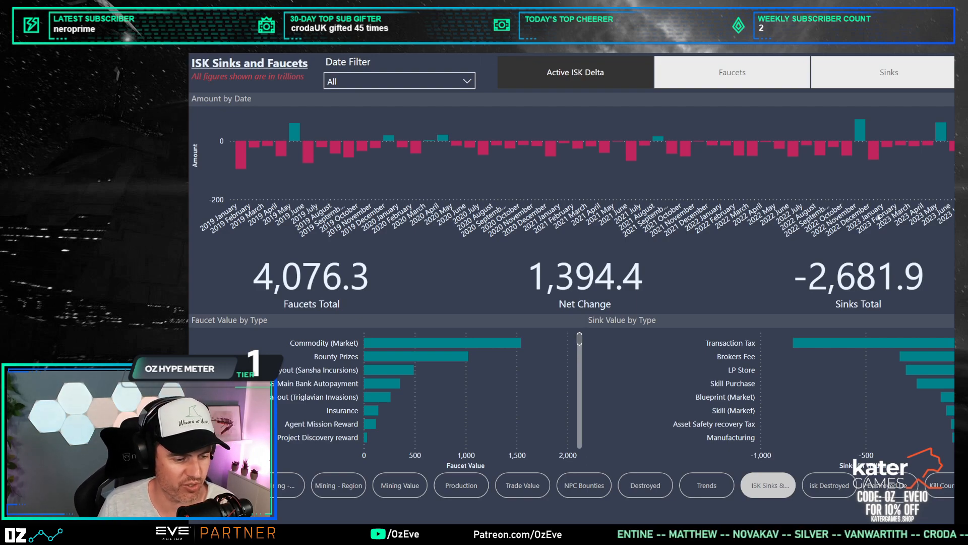
mouse_move(913, 233)
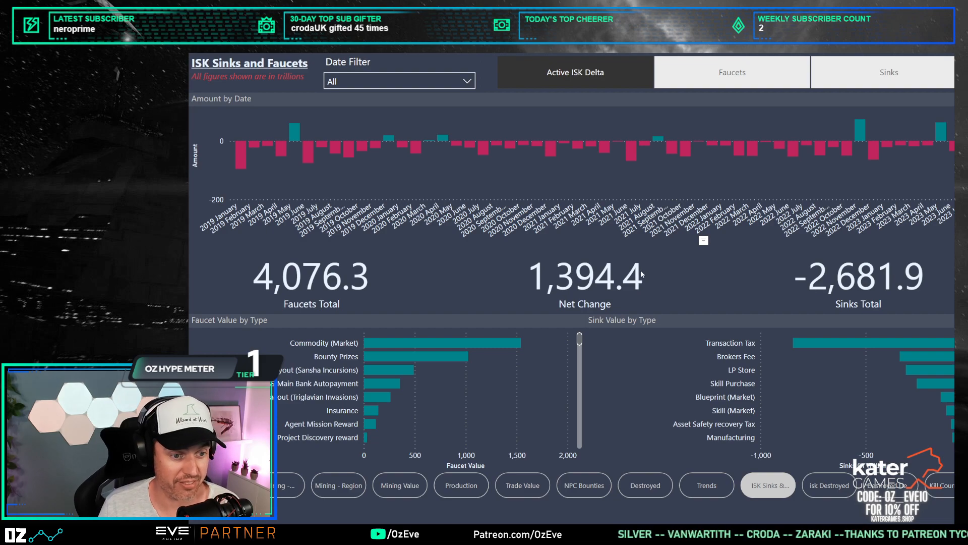
mouse_move(656, 268)
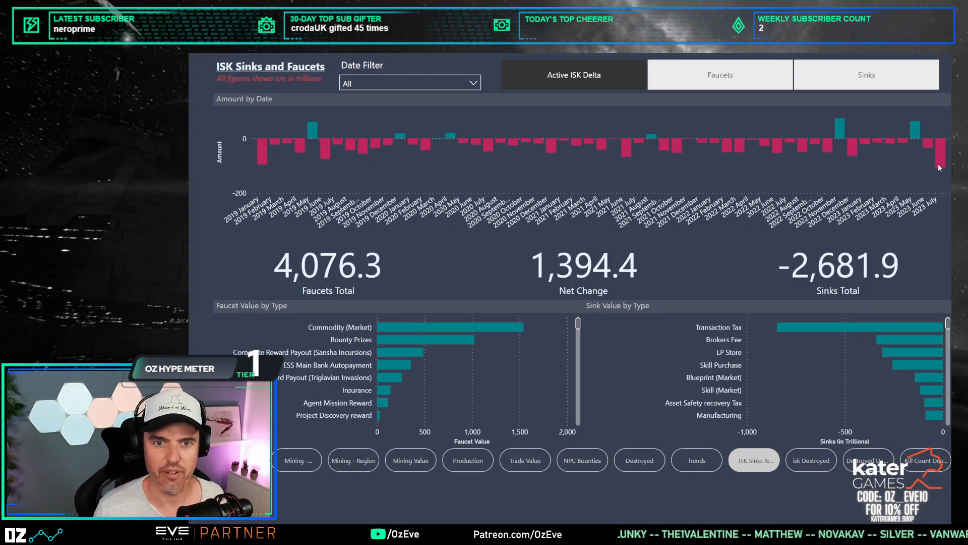
mouse_move(942, 154)
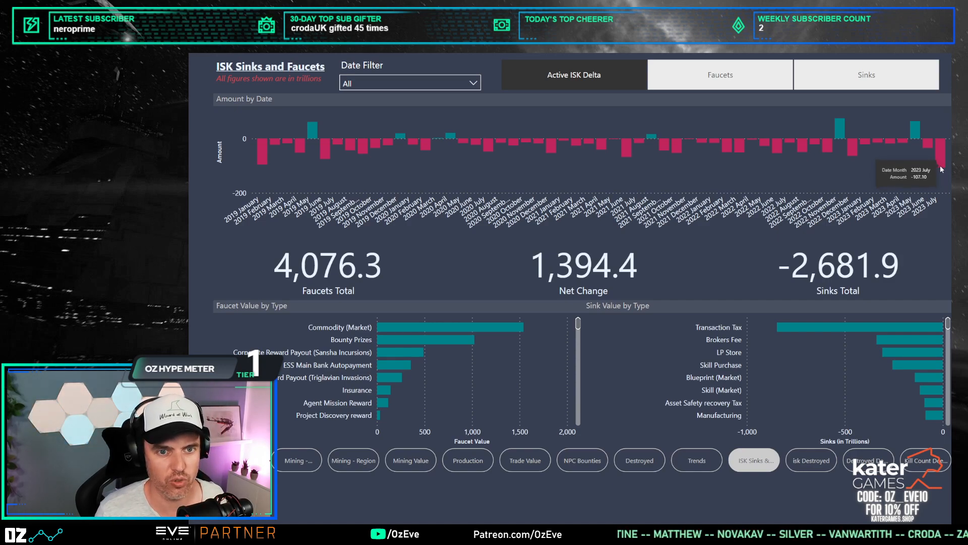
mouse_move(937, 175)
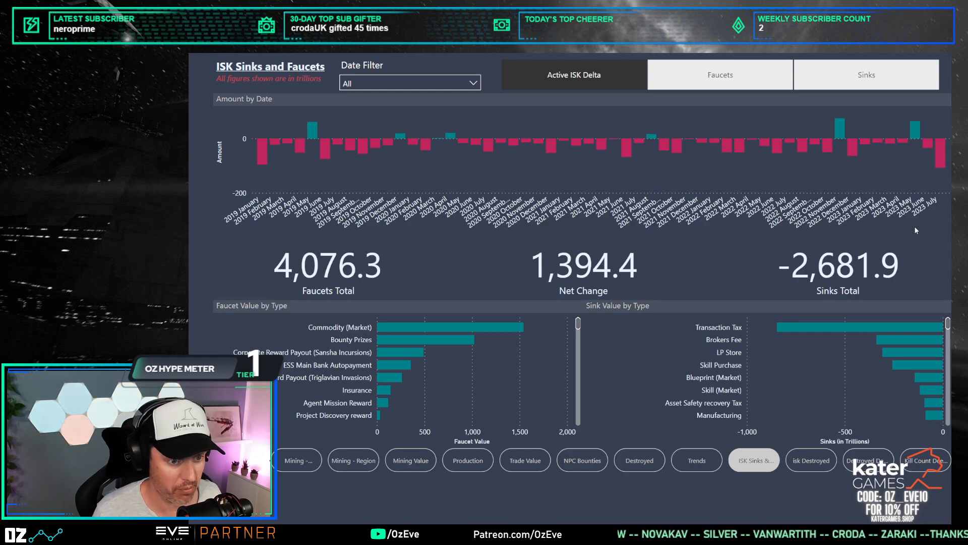
mouse_move(907, 242)
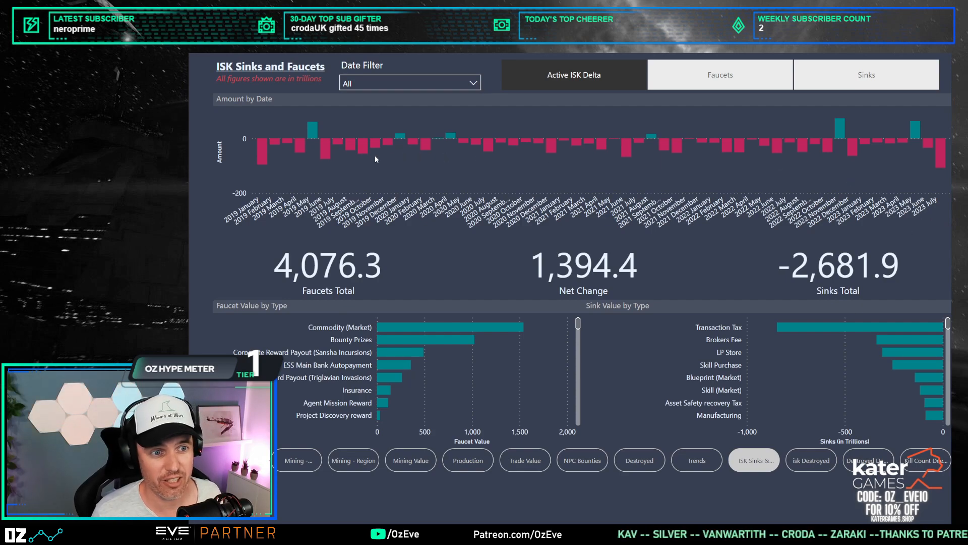
mouse_move(698, 152)
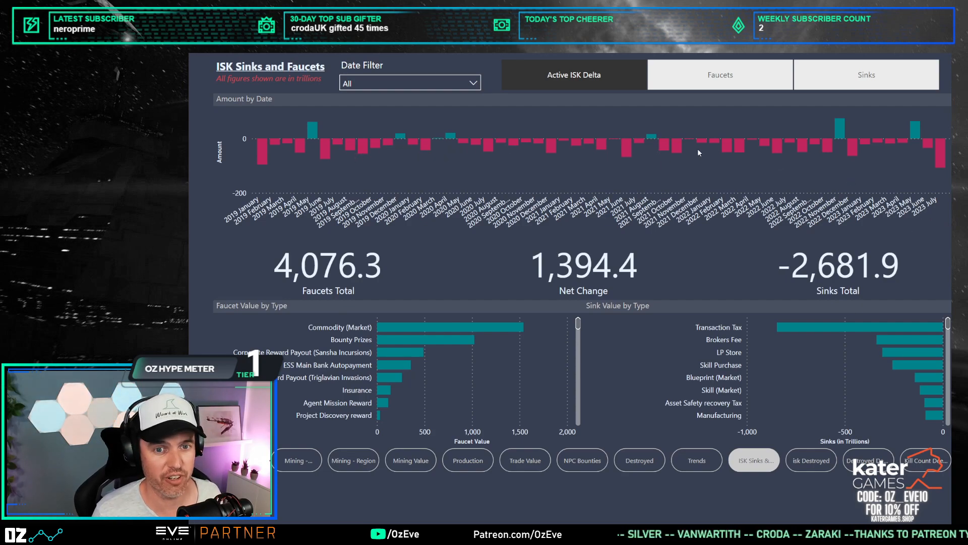
mouse_move(654, 150)
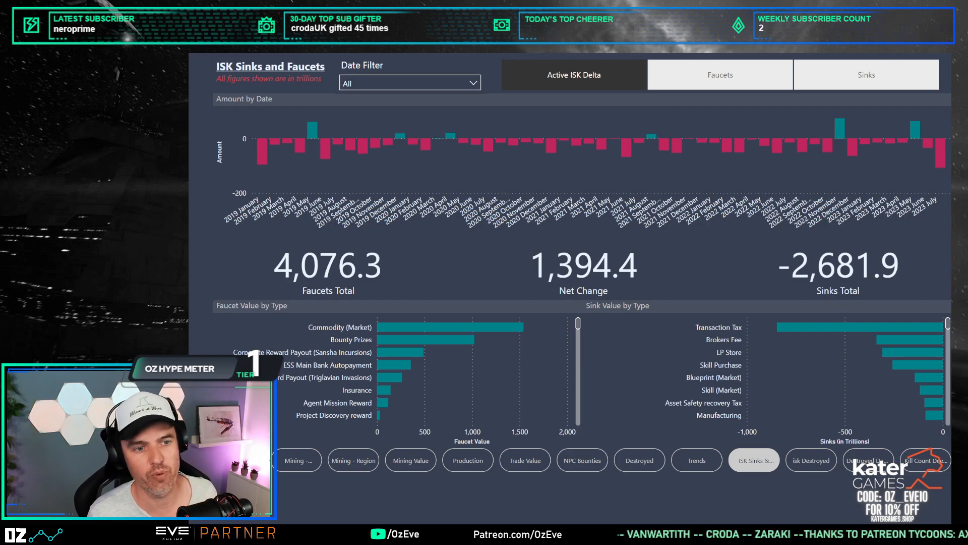
mouse_move(615, 180)
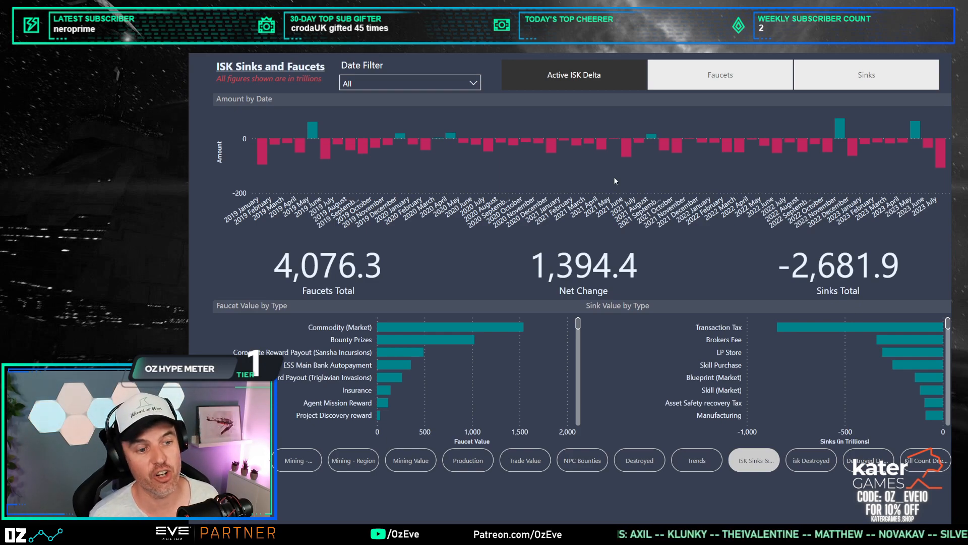
mouse_move(562, 153)
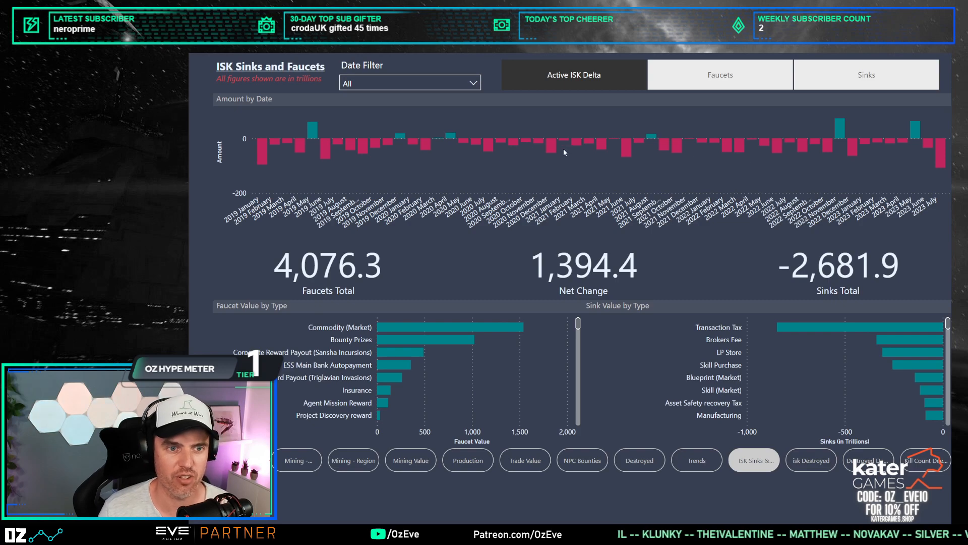
mouse_move(604, 149)
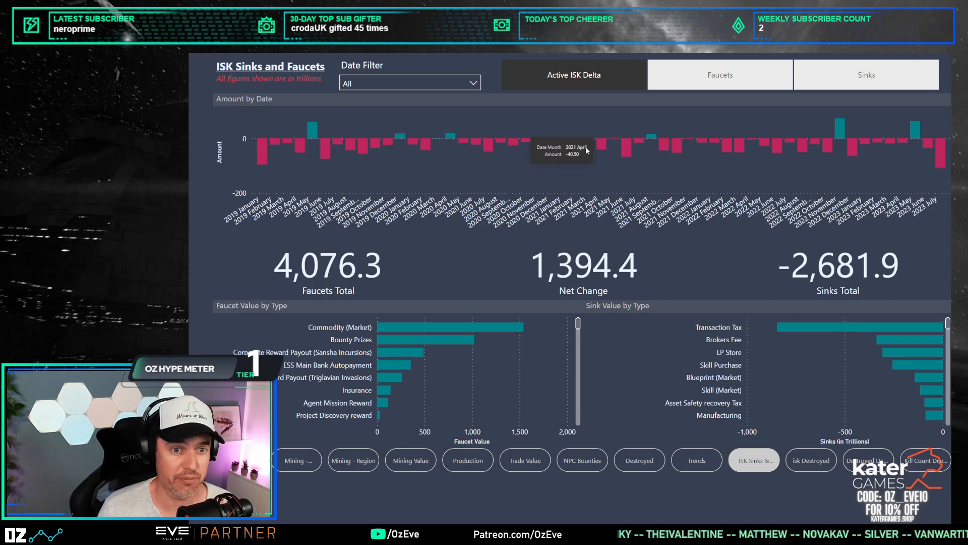
mouse_move(709, 149)
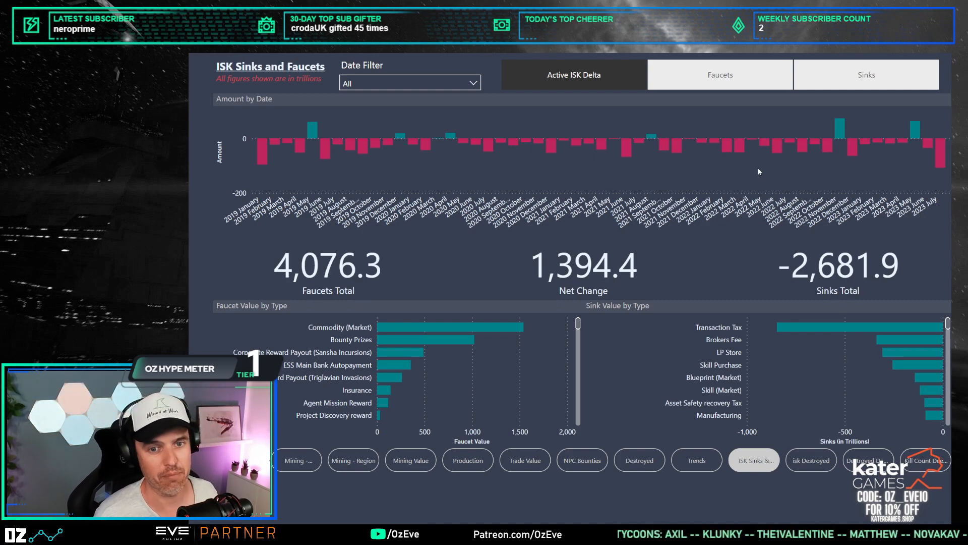
mouse_move(943, 170)
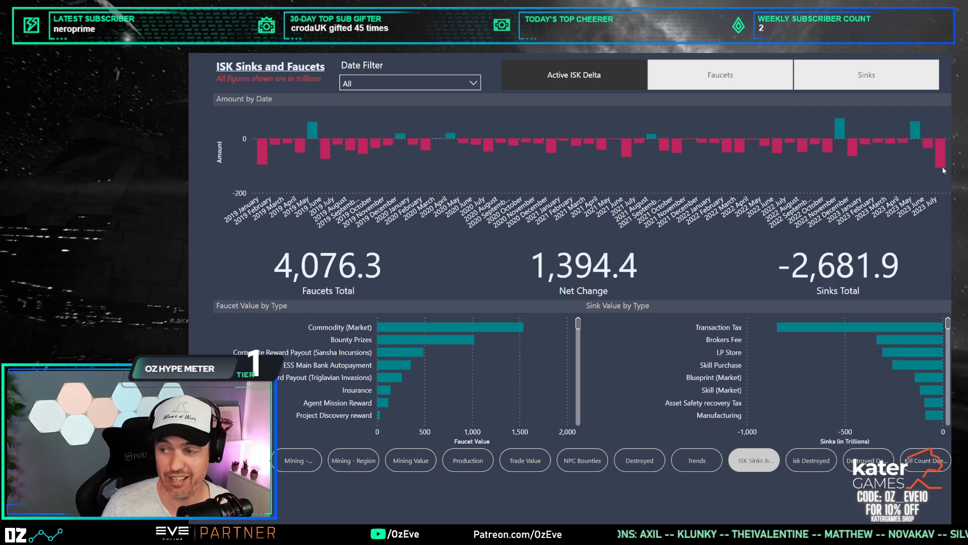
mouse_move(945, 154)
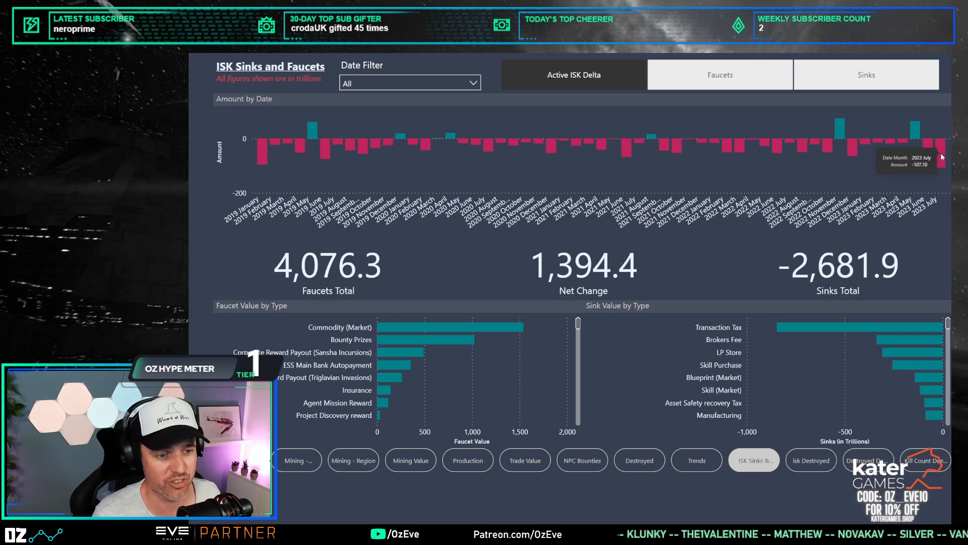
mouse_move(939, 163)
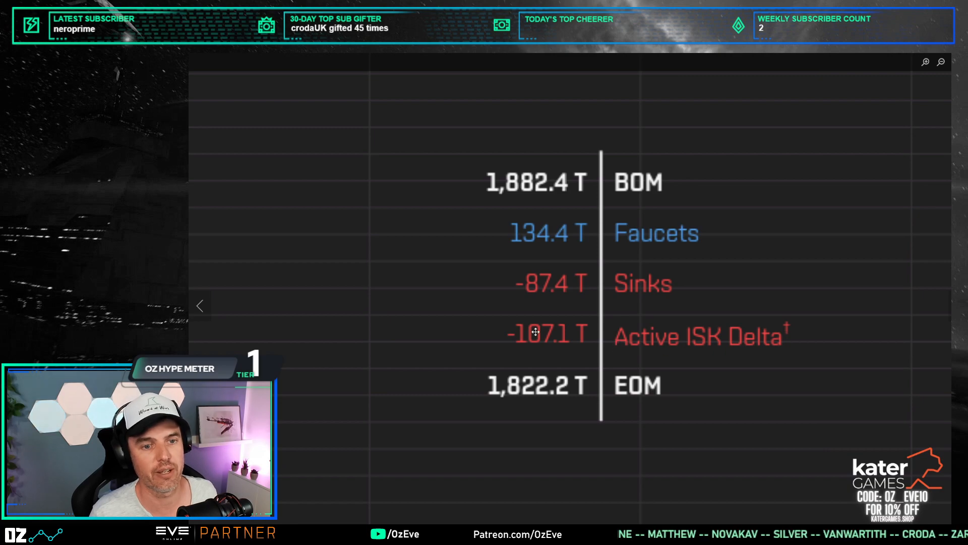
mouse_move(581, 320)
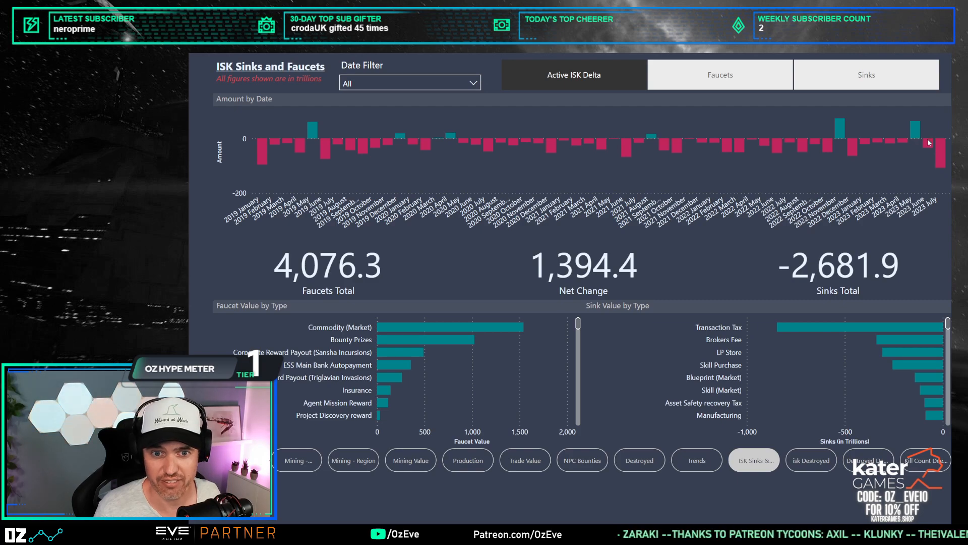
mouse_move(876, 148)
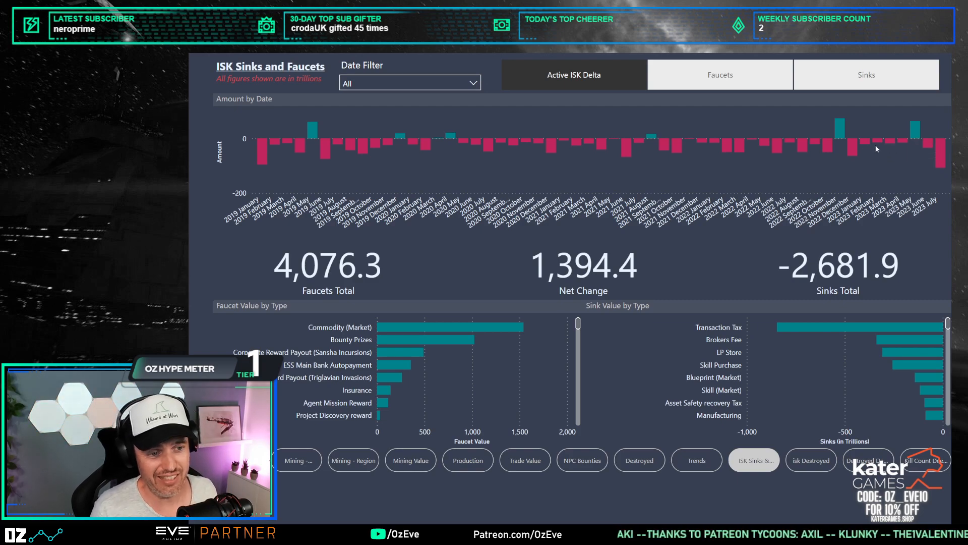
mouse_move(781, 153)
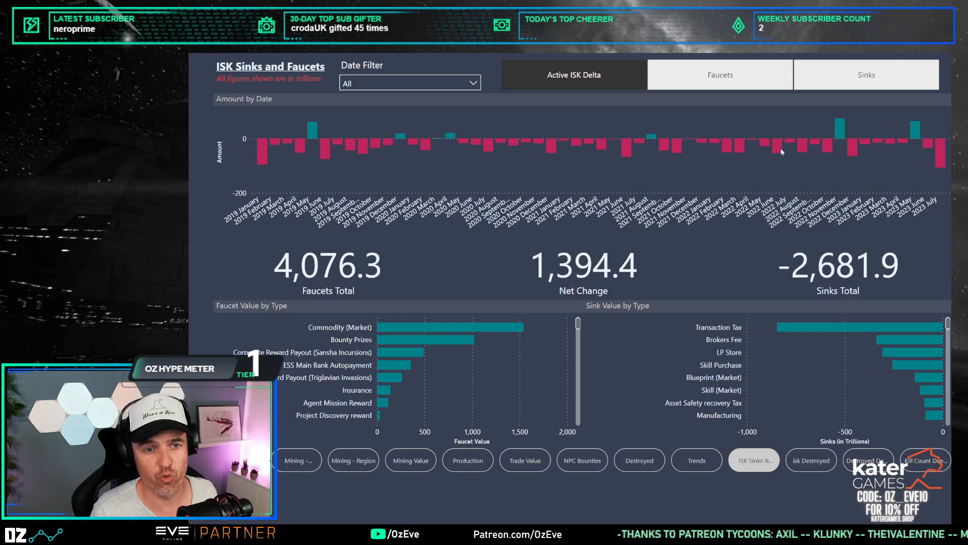
mouse_move(746, 154)
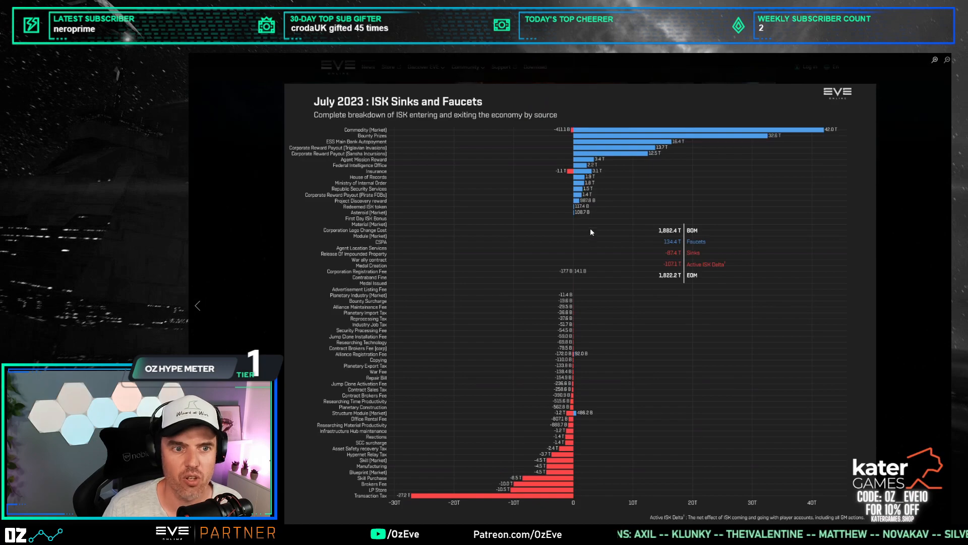
mouse_move(604, 141)
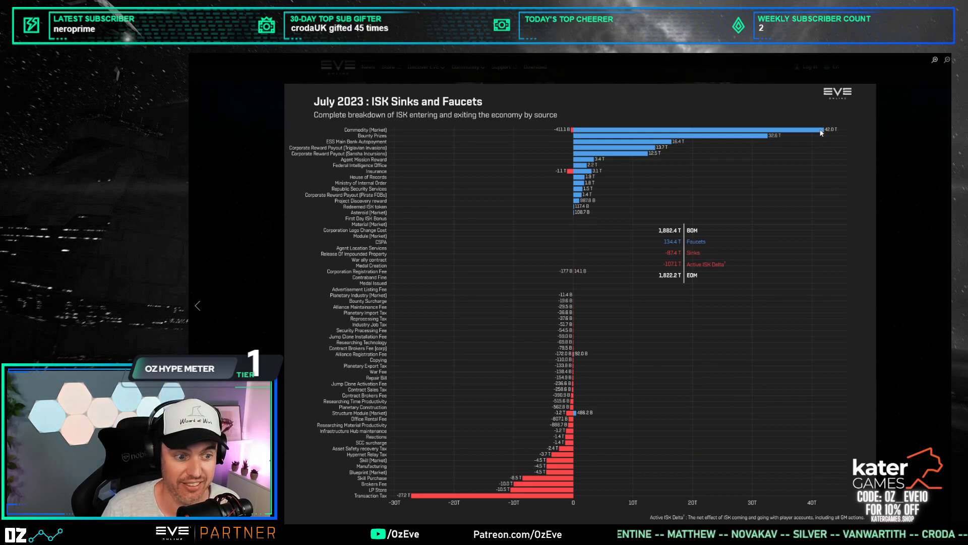
mouse_move(762, 138)
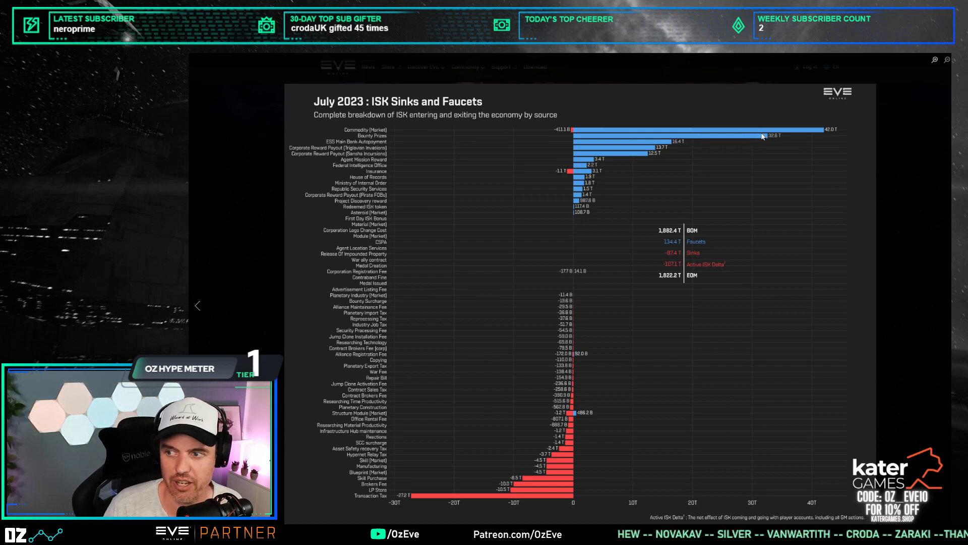
mouse_move(389, 142)
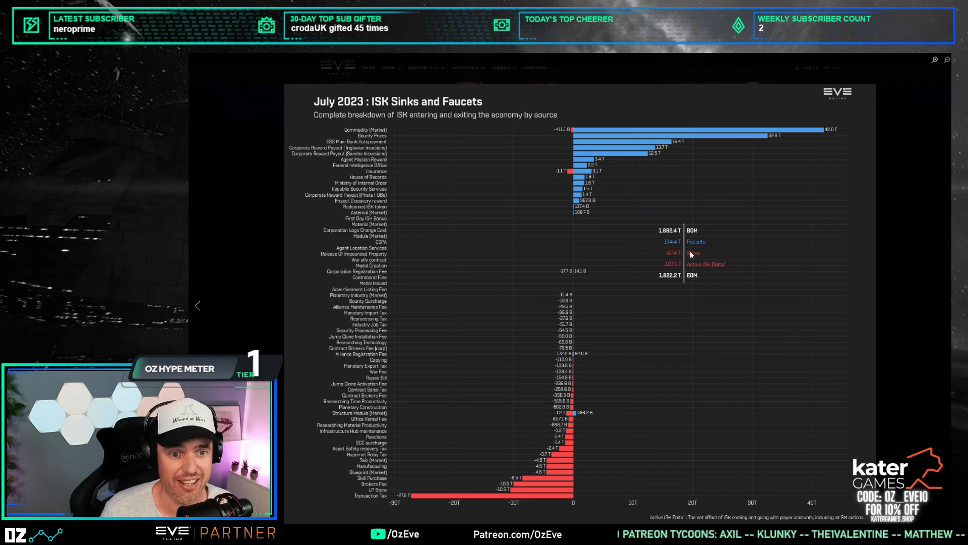
mouse_move(573, 310)
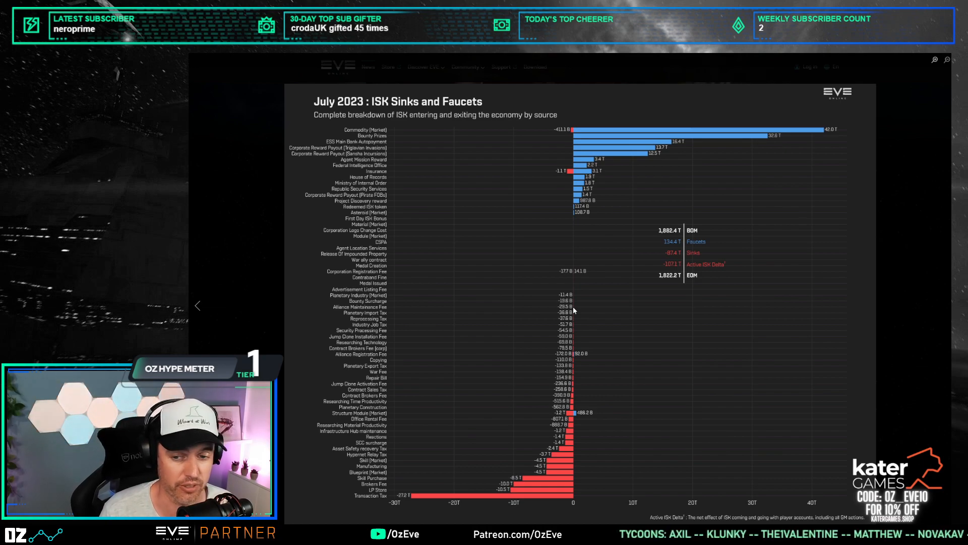
mouse_move(483, 264)
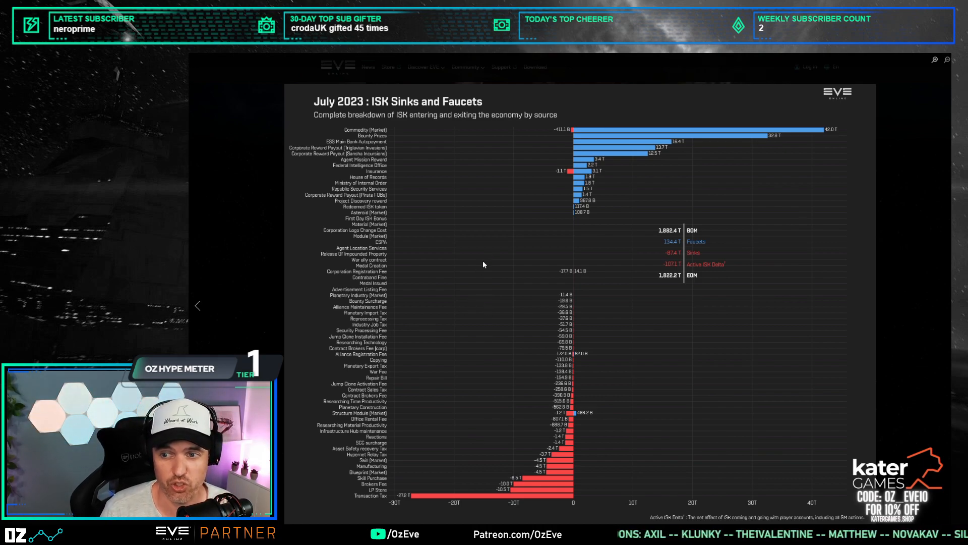
mouse_move(472, 248)
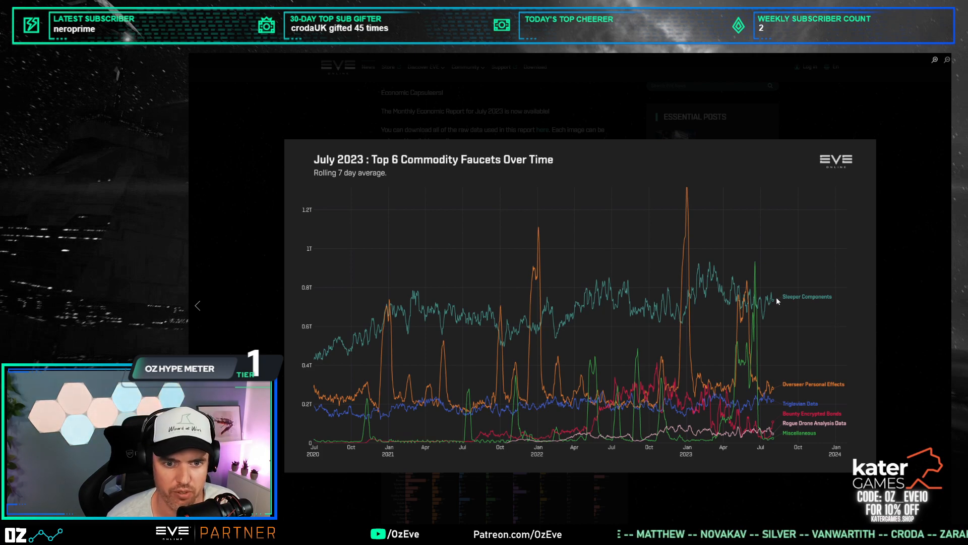
mouse_move(787, 303)
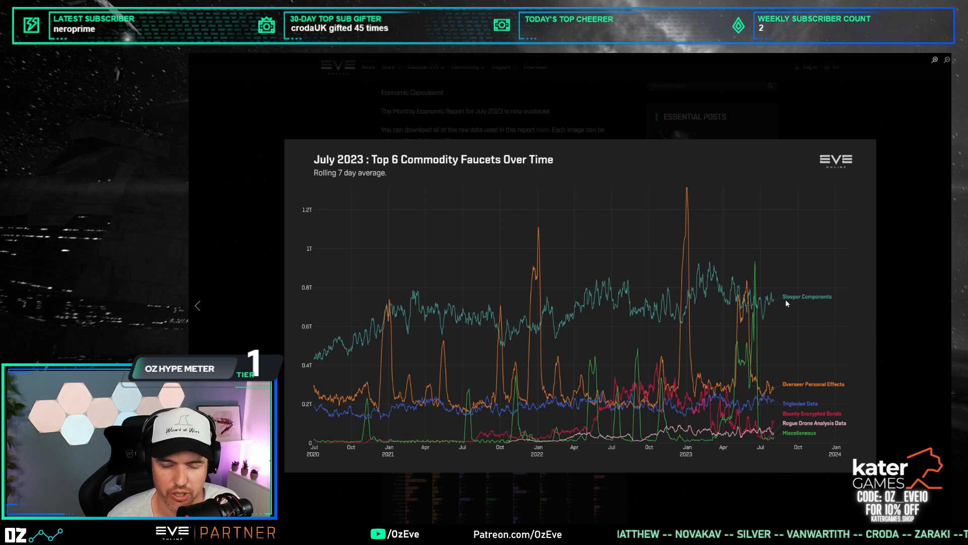
mouse_move(799, 384)
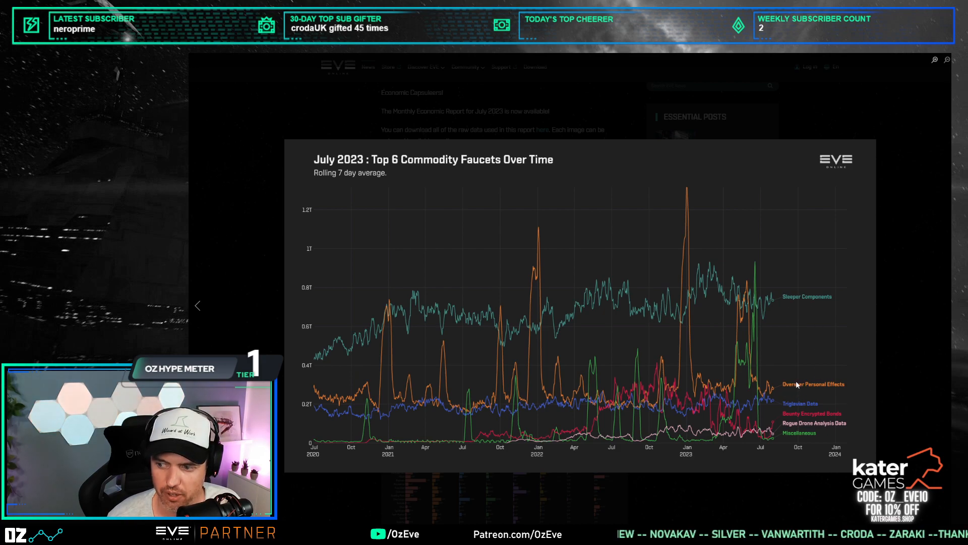
mouse_move(818, 399)
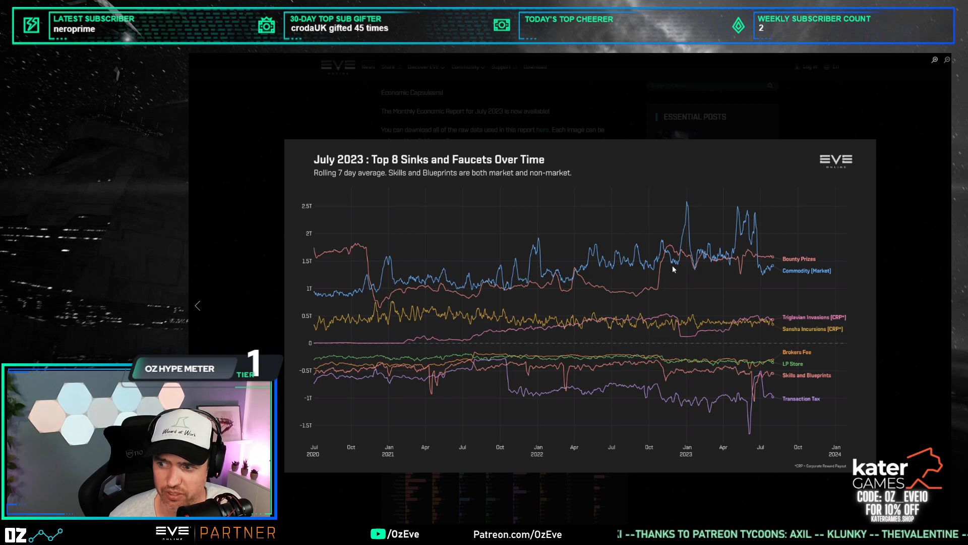
mouse_move(733, 313)
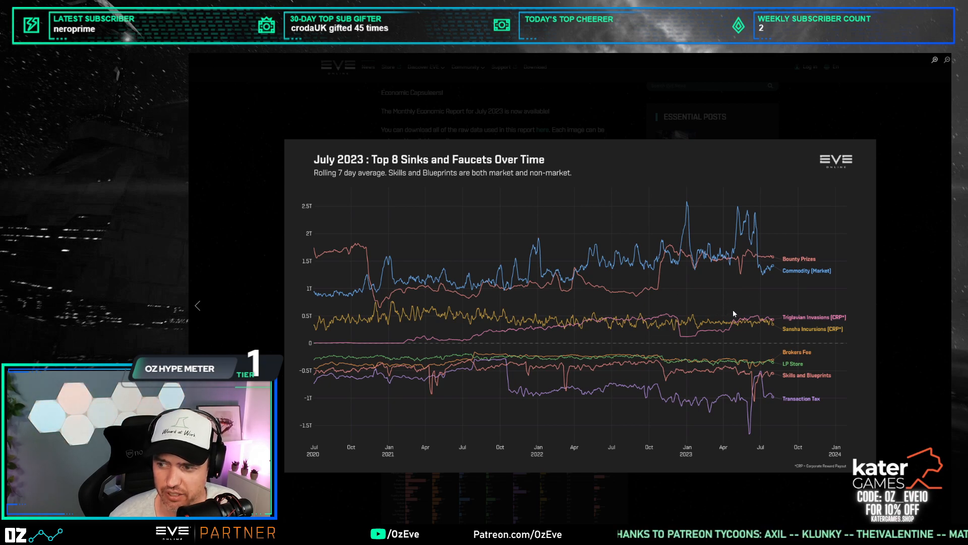
mouse_move(806, 263)
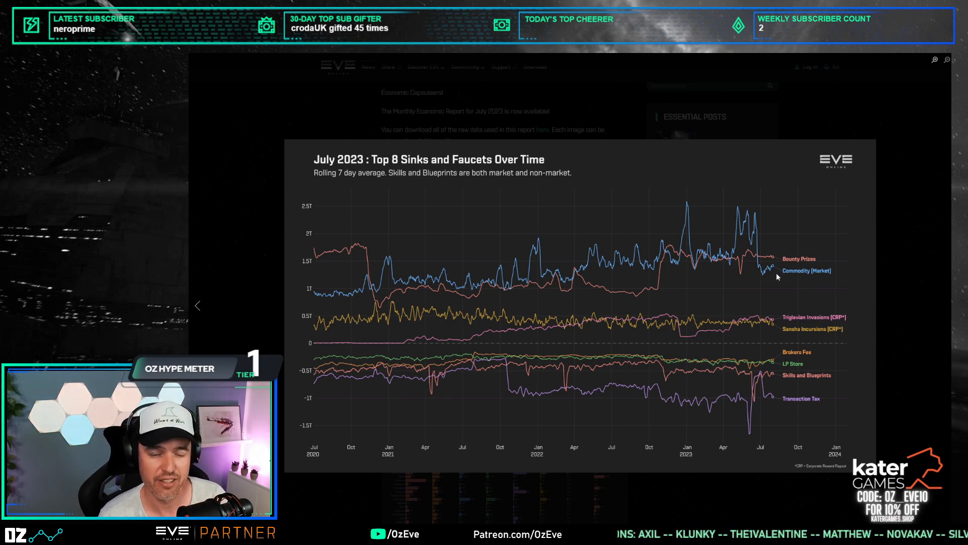
mouse_move(738, 205)
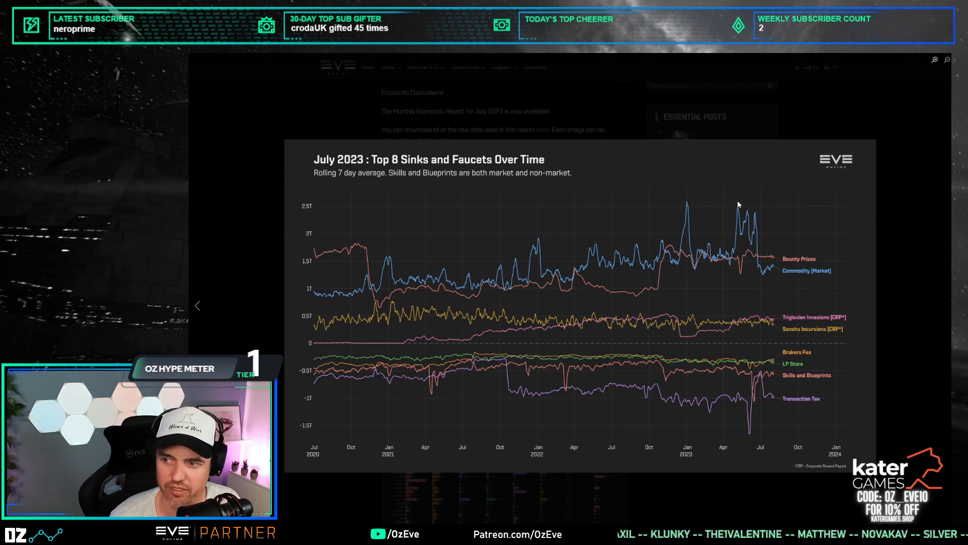
mouse_move(789, 275)
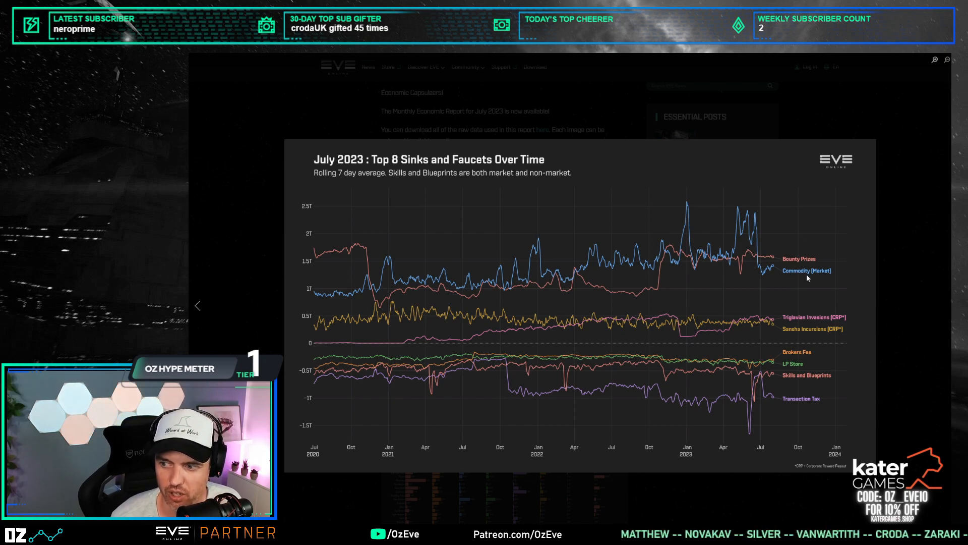
mouse_move(741, 245)
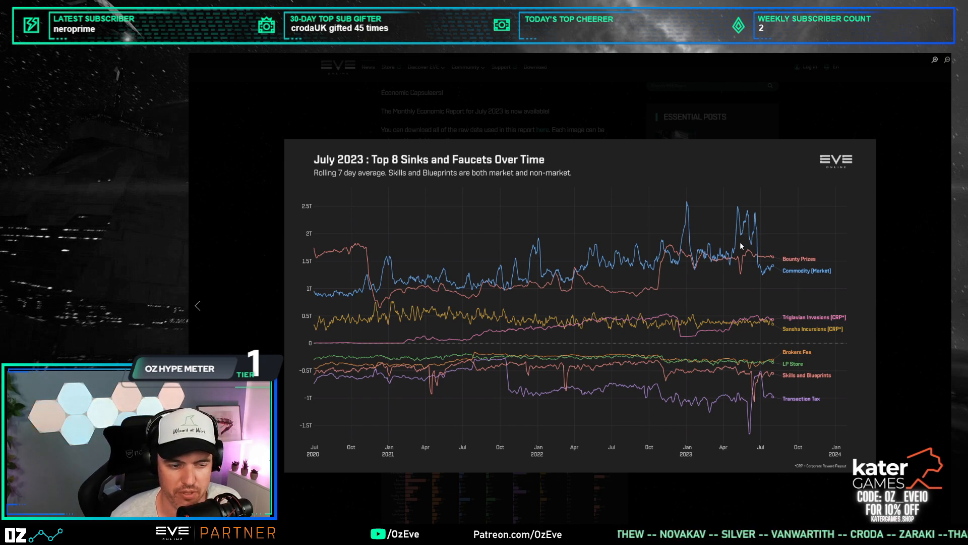
mouse_move(799, 250)
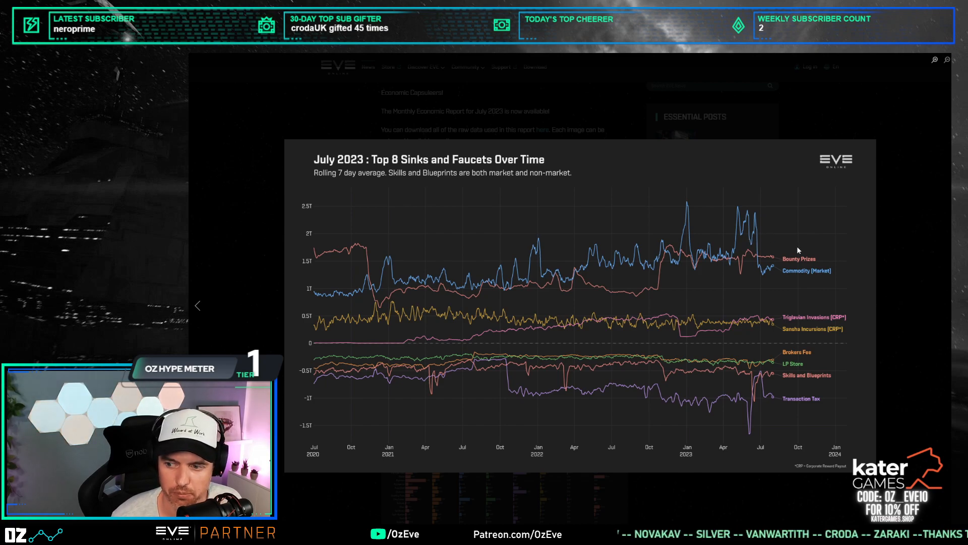
mouse_move(787, 406)
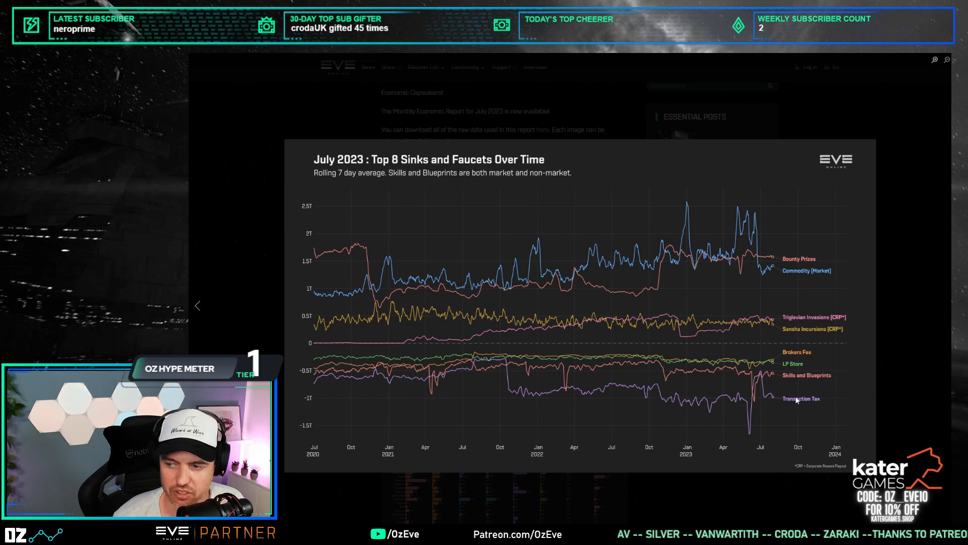
mouse_move(805, 402)
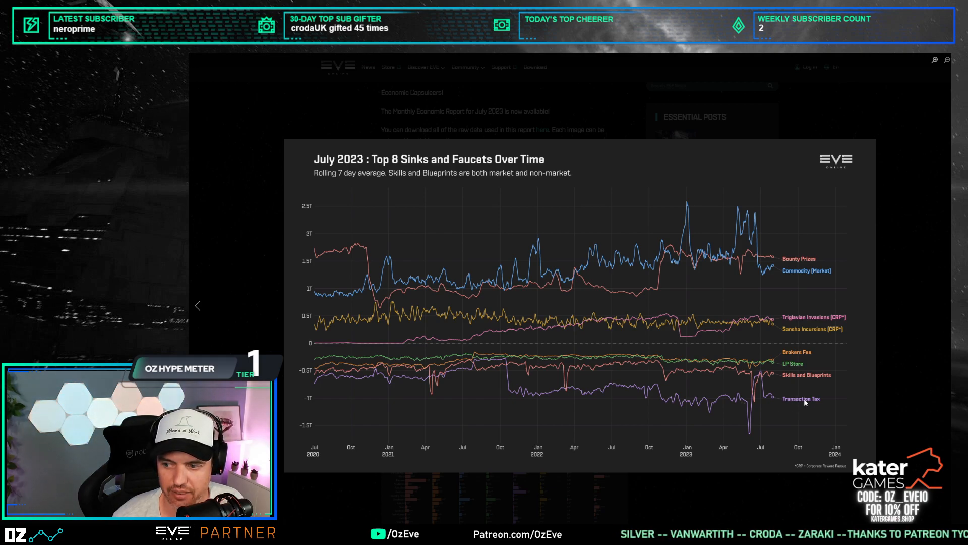
mouse_move(740, 403)
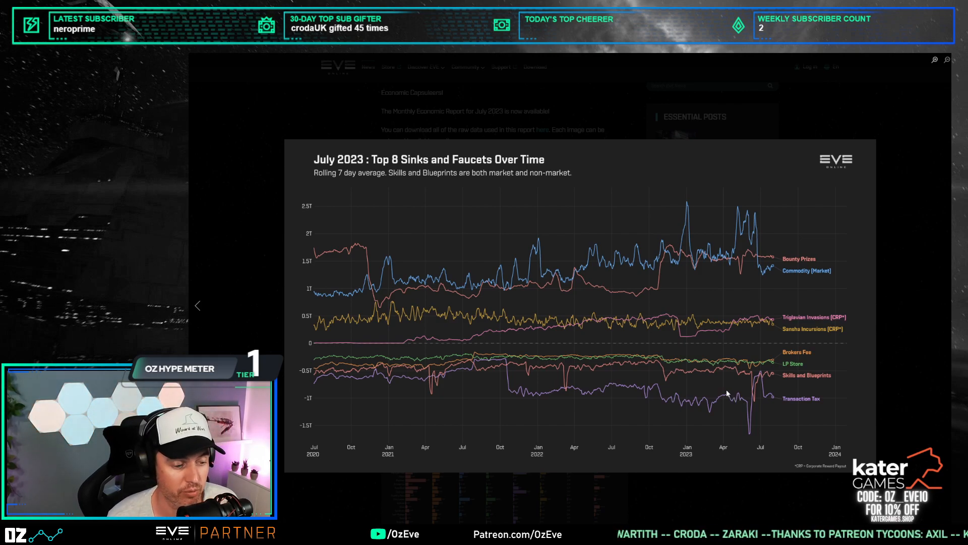
mouse_move(777, 400)
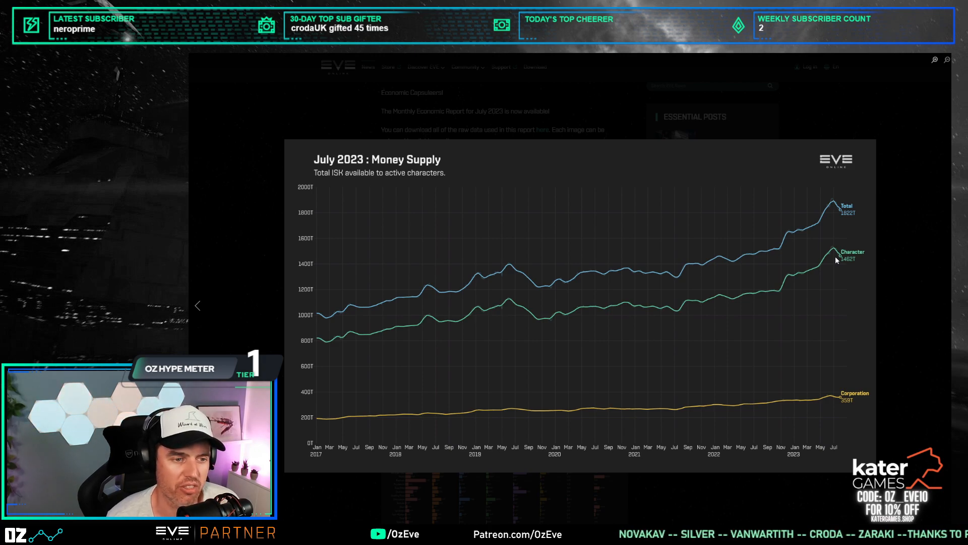
mouse_move(833, 364)
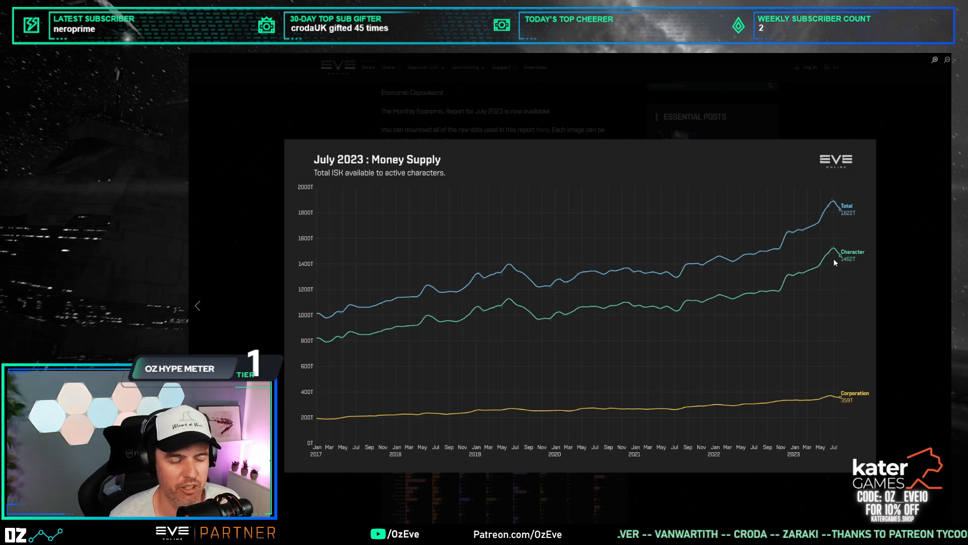
mouse_move(797, 204)
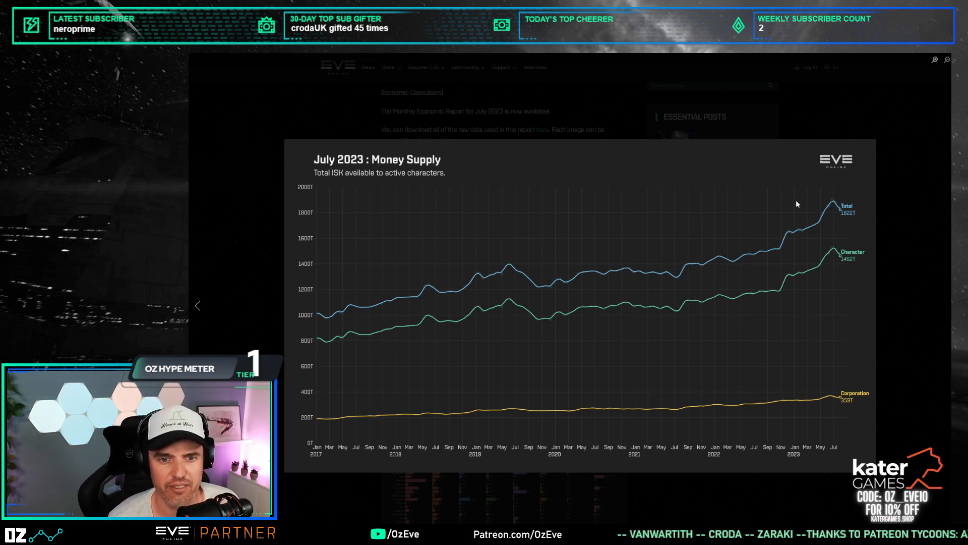
mouse_move(824, 215)
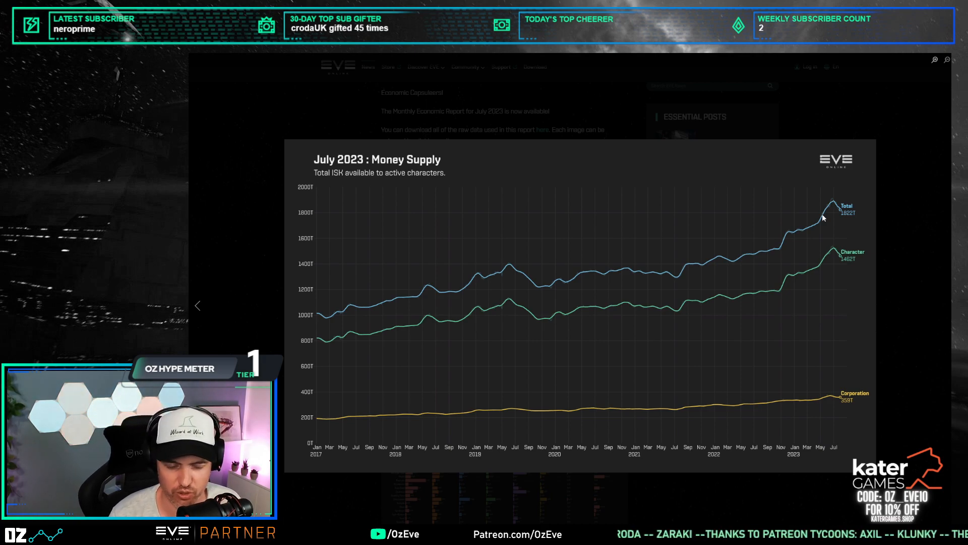
mouse_move(801, 224)
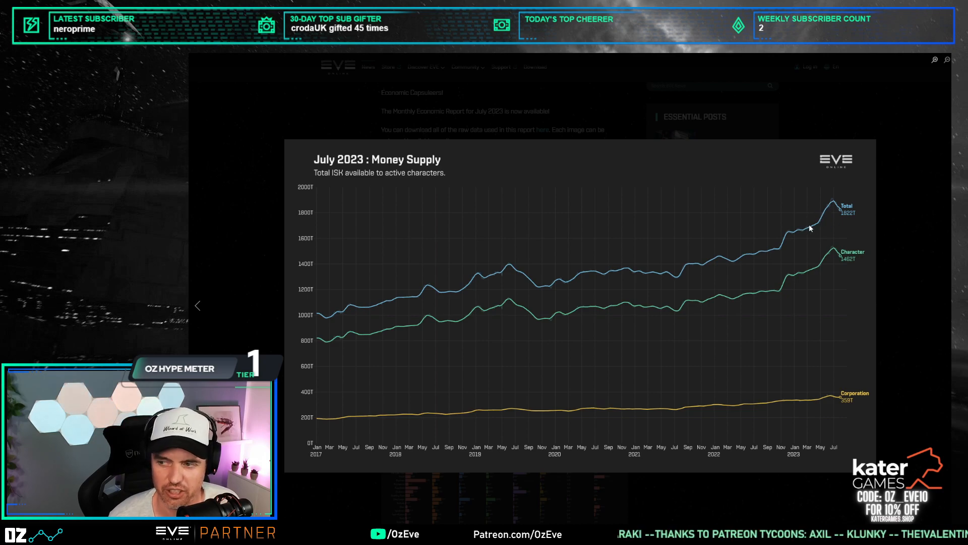
mouse_move(828, 213)
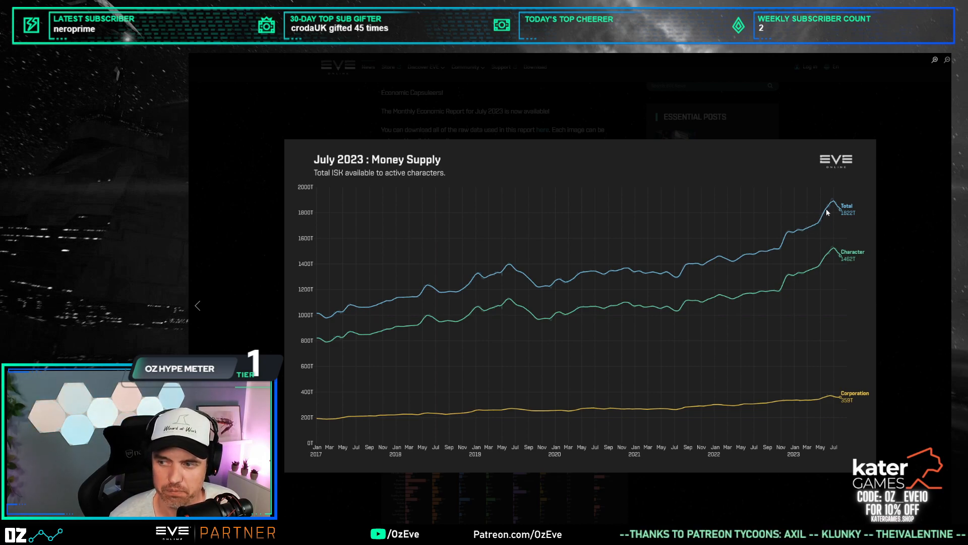
mouse_move(747, 247)
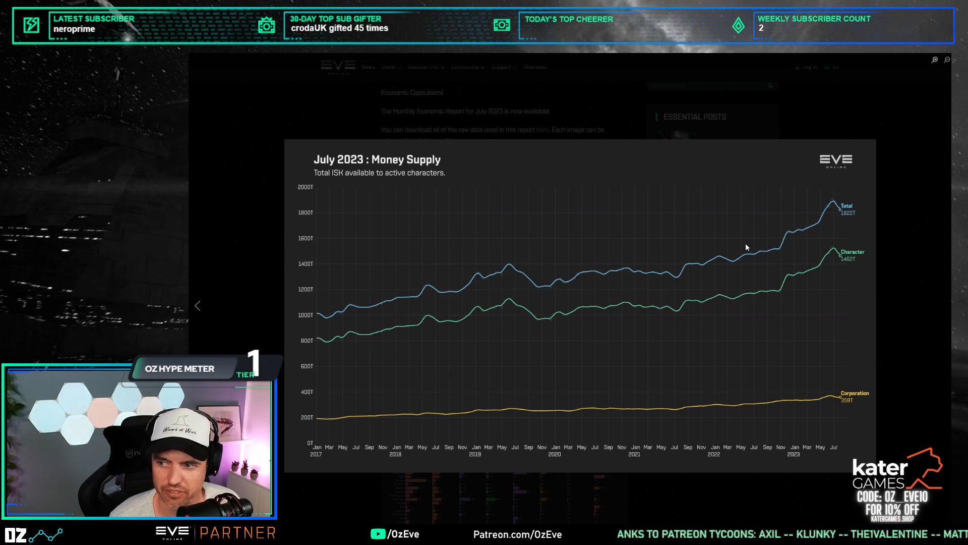
mouse_move(868, 304)
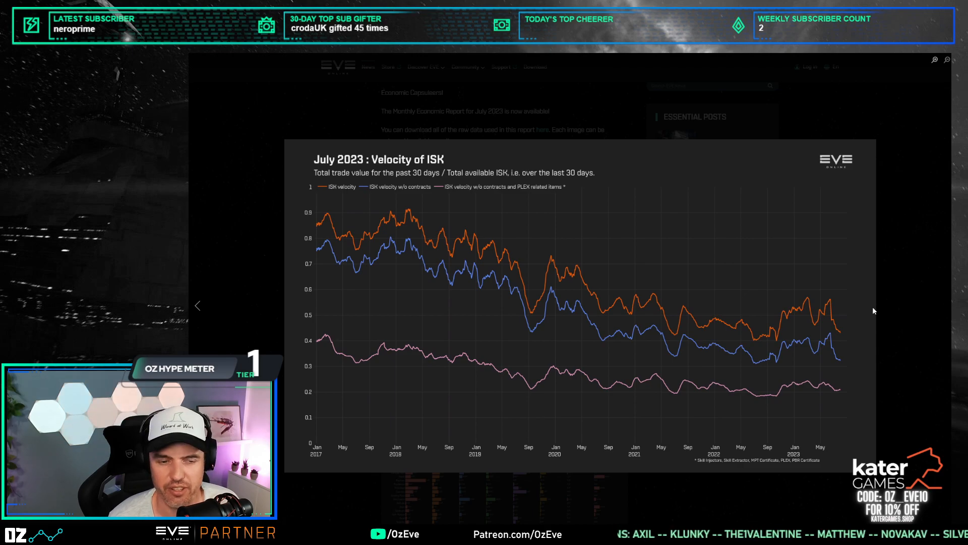
mouse_move(825, 335)
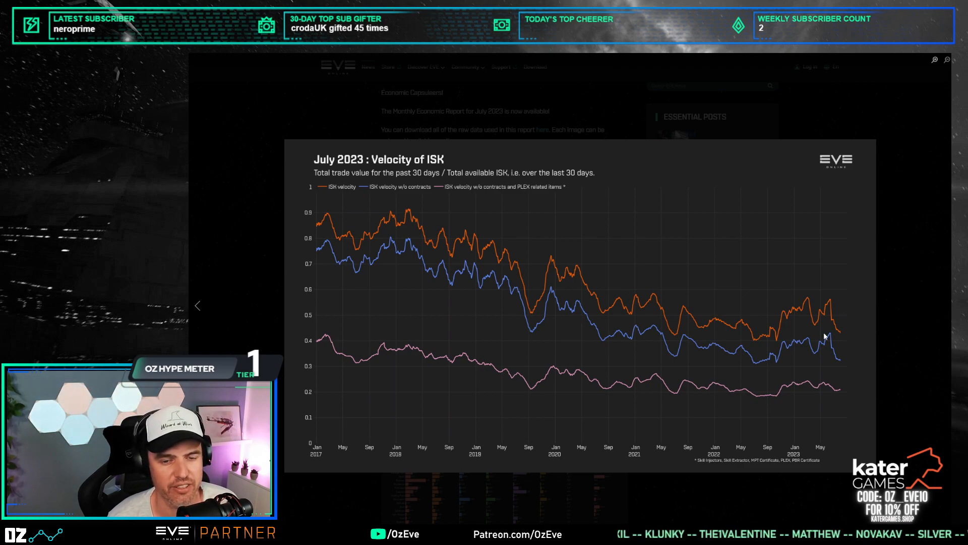
mouse_move(735, 332)
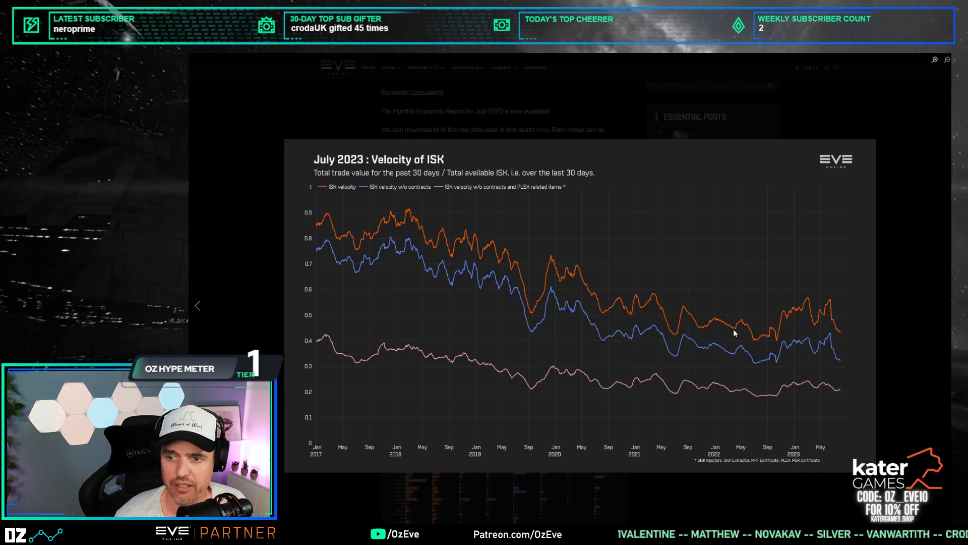
mouse_move(758, 371)
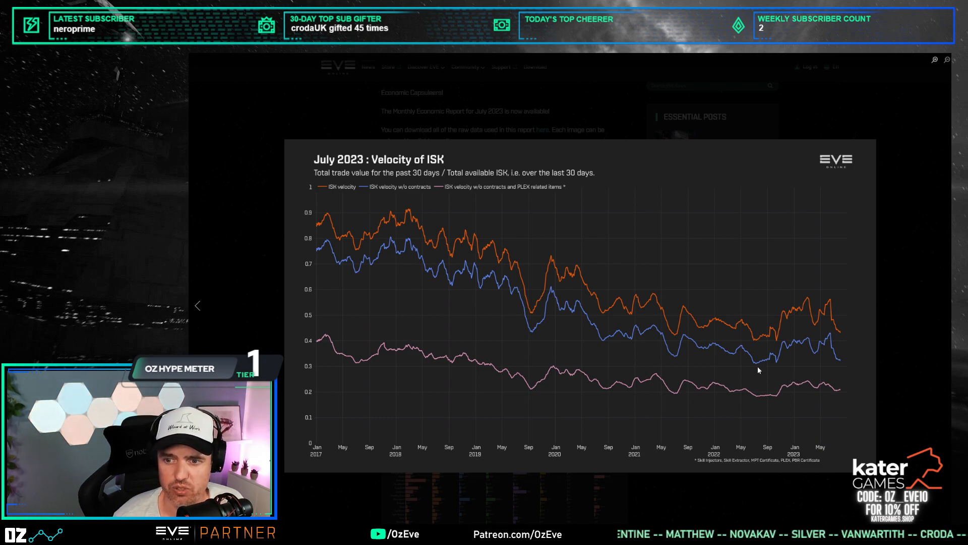
mouse_move(842, 354)
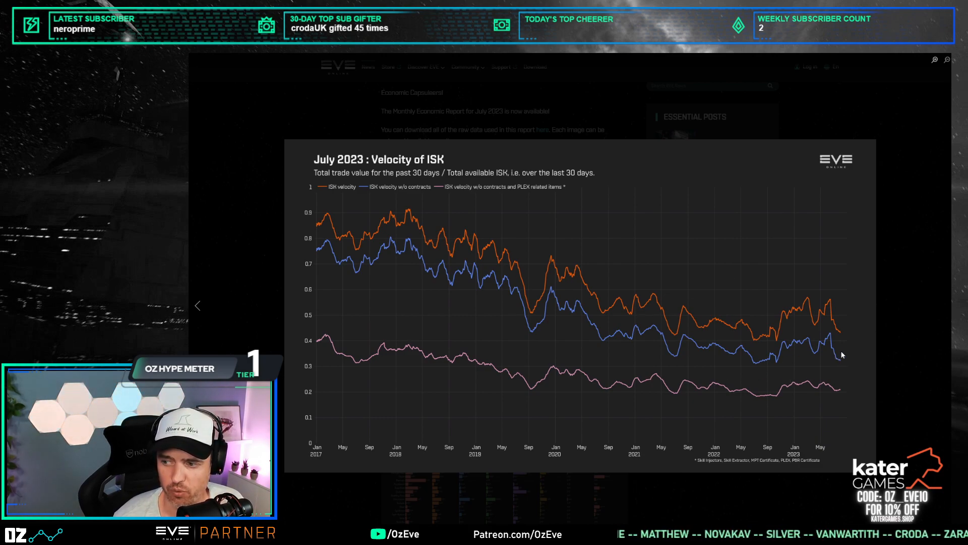
mouse_move(818, 394)
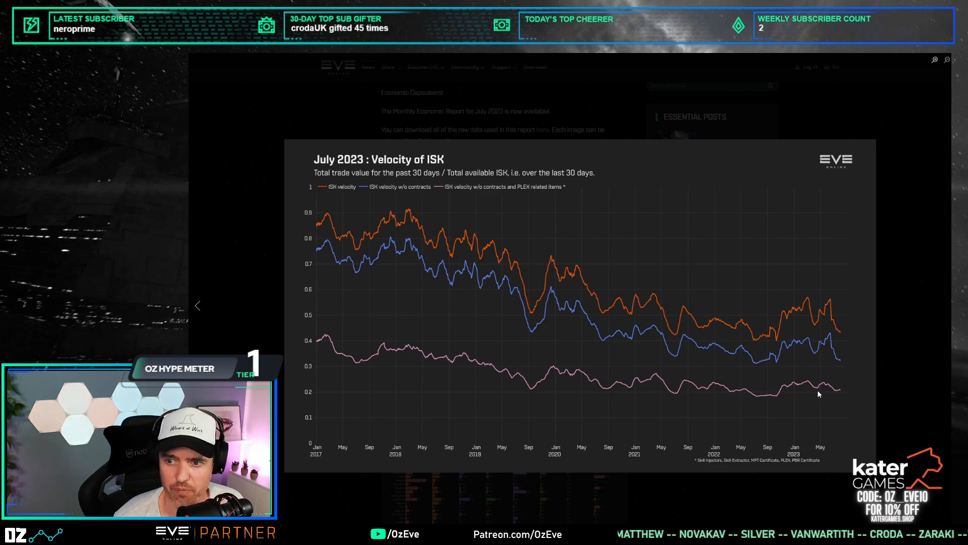
mouse_move(833, 398)
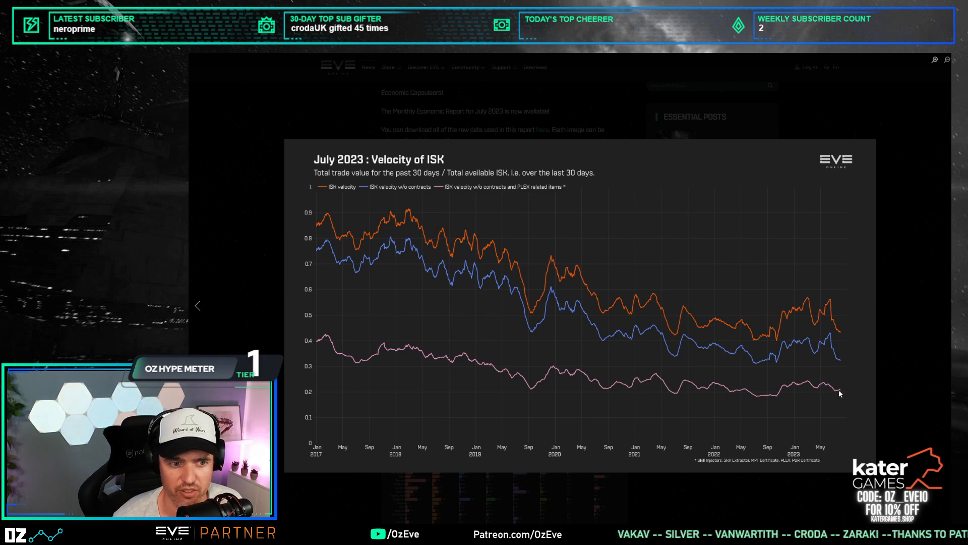
mouse_move(332, 344)
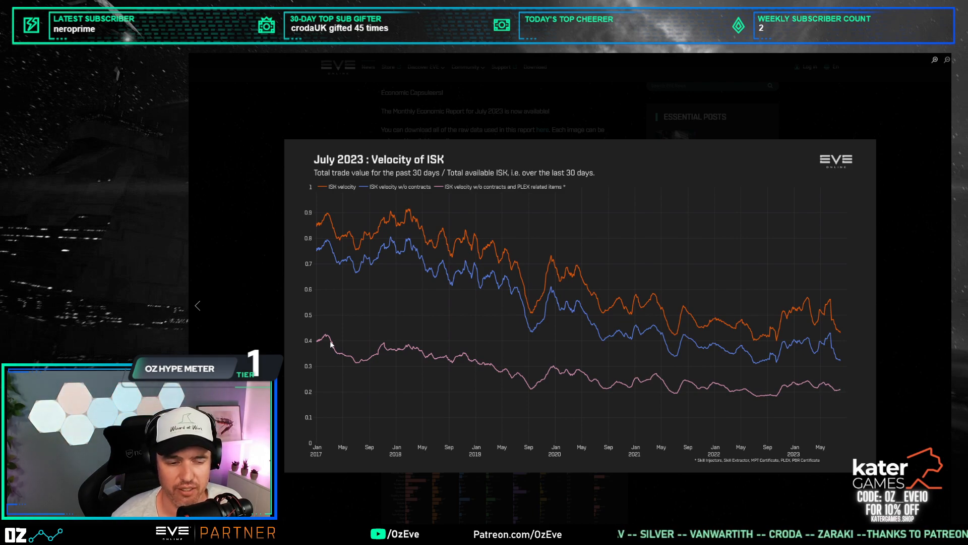
mouse_move(817, 389)
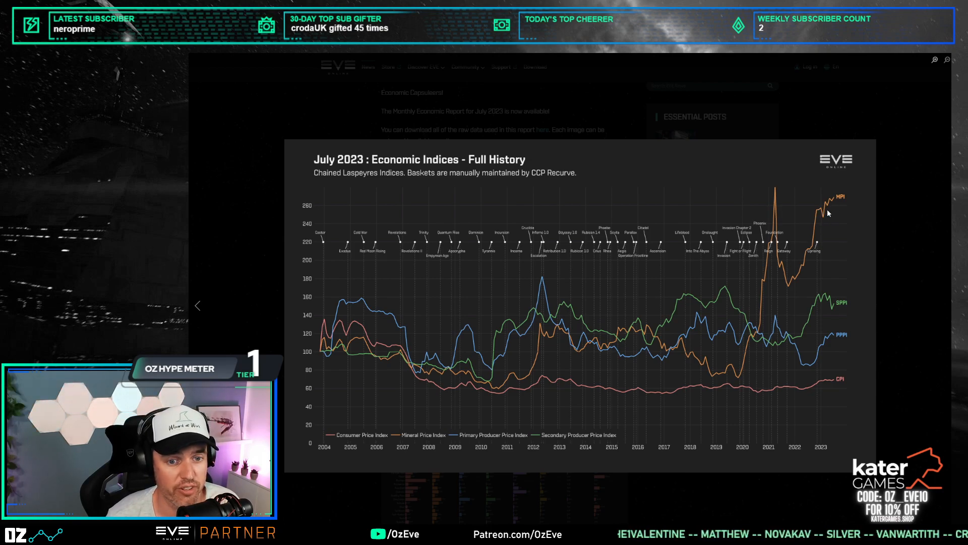
mouse_move(804, 213)
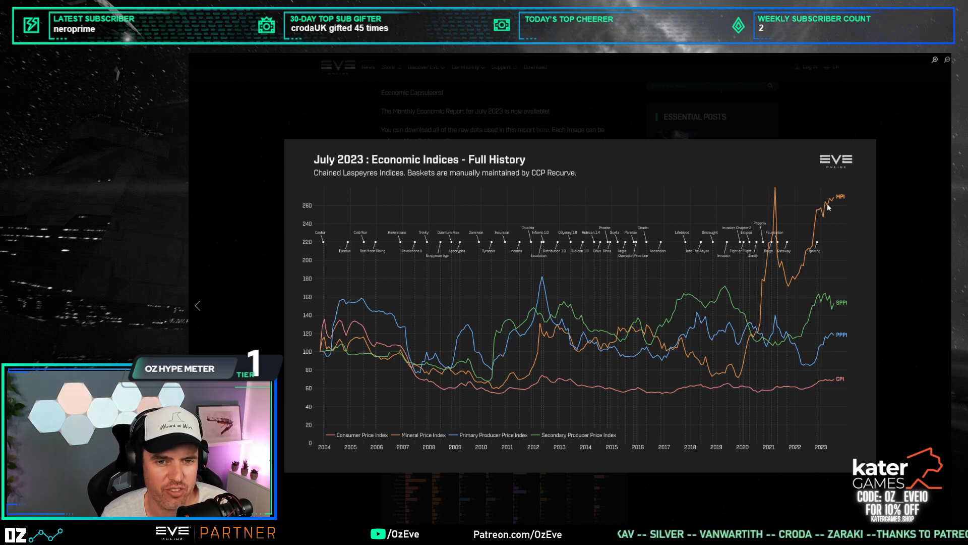
mouse_move(830, 228)
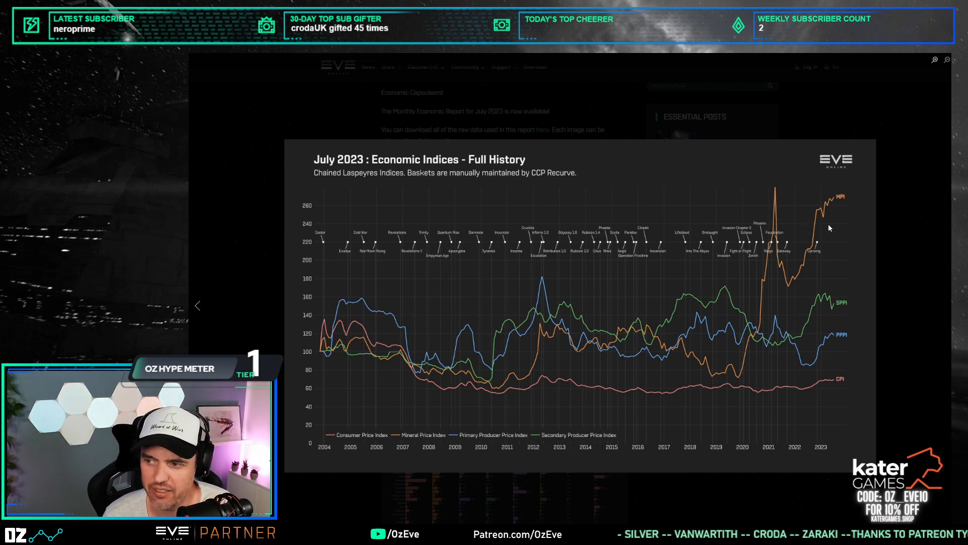
mouse_move(835, 203)
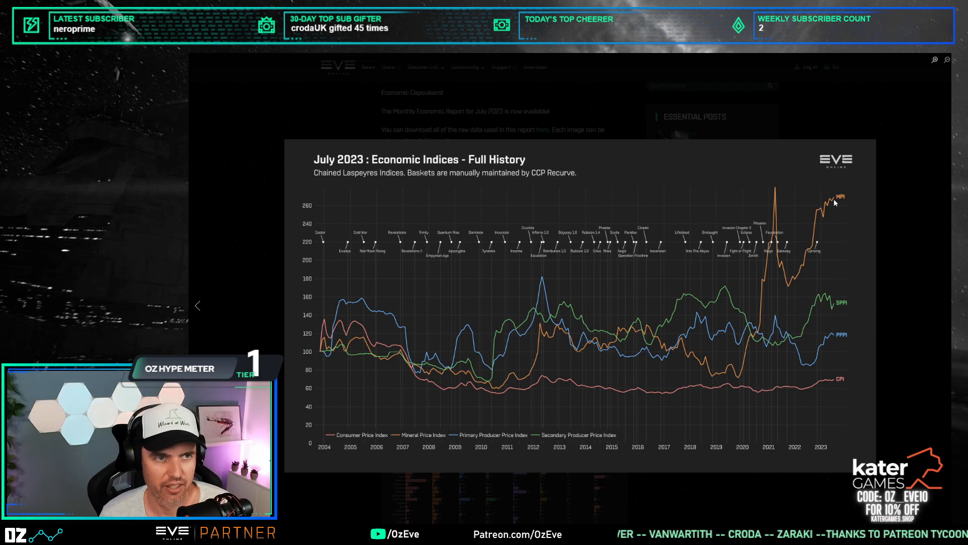
mouse_move(836, 206)
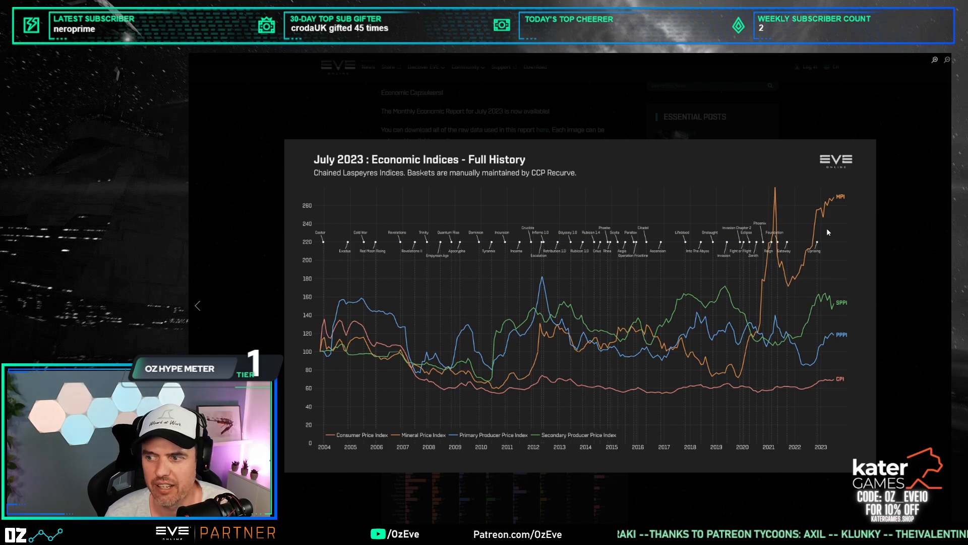
mouse_move(810, 219)
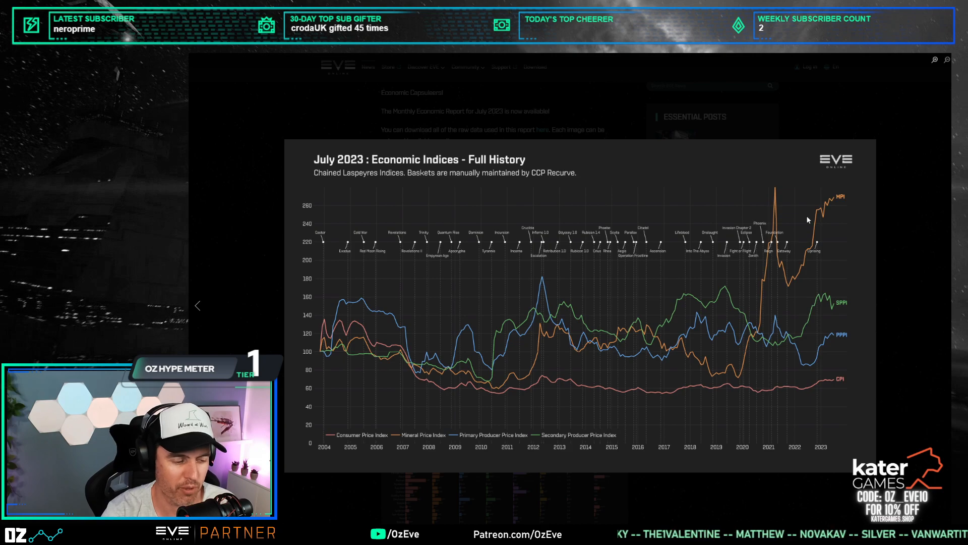
mouse_move(672, 301)
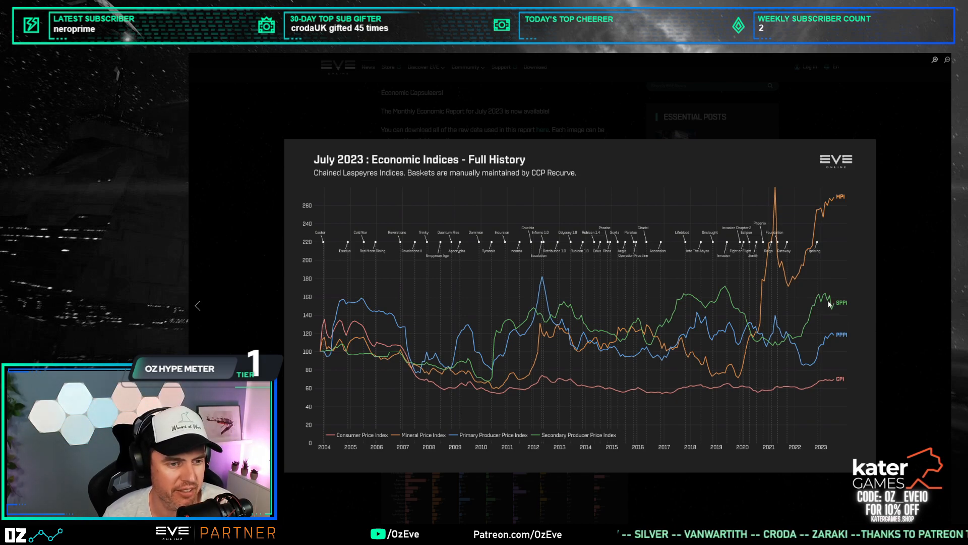
mouse_move(850, 348)
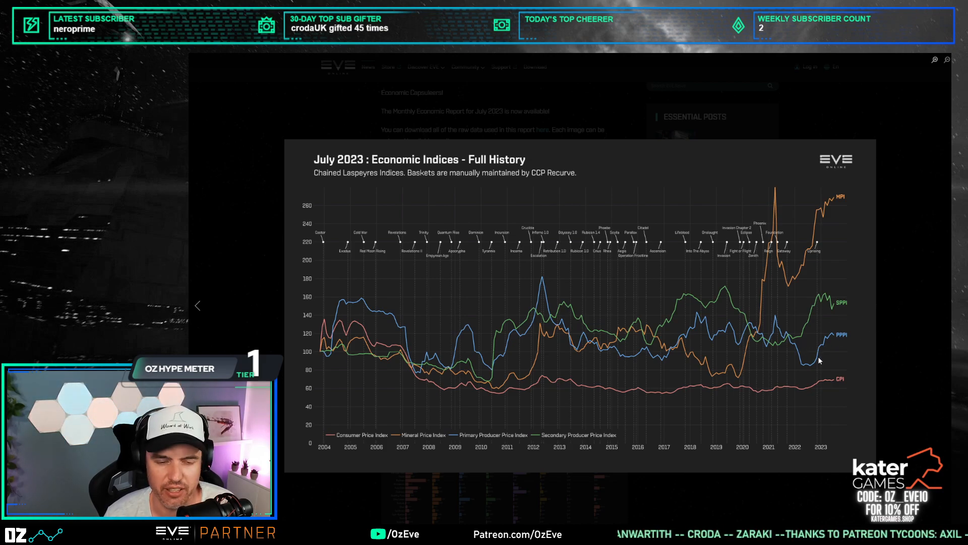
mouse_move(812, 378)
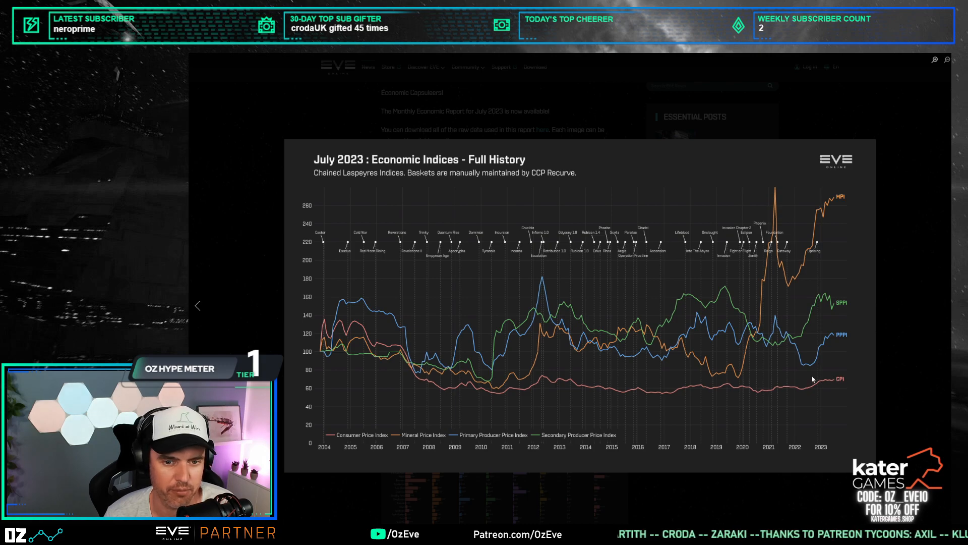
mouse_move(948, 312)
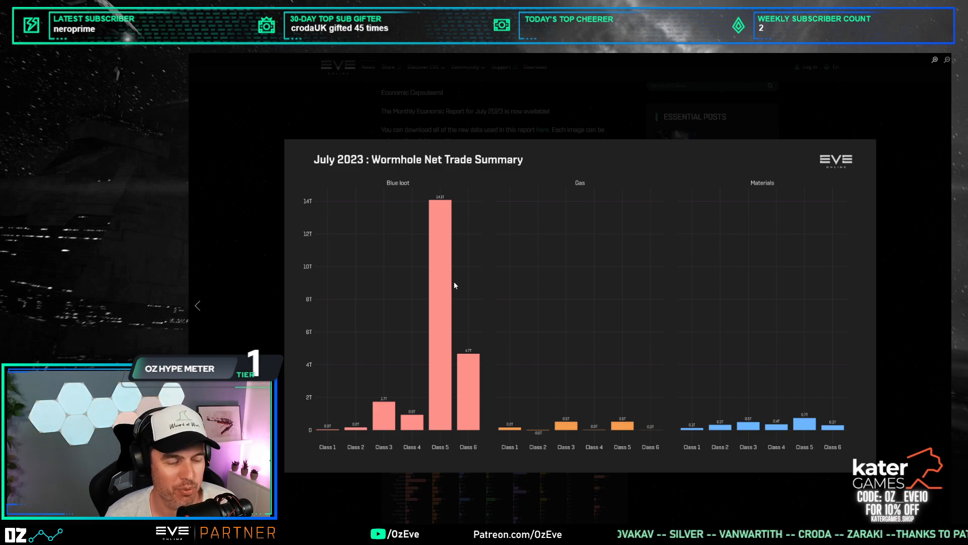
mouse_move(450, 226)
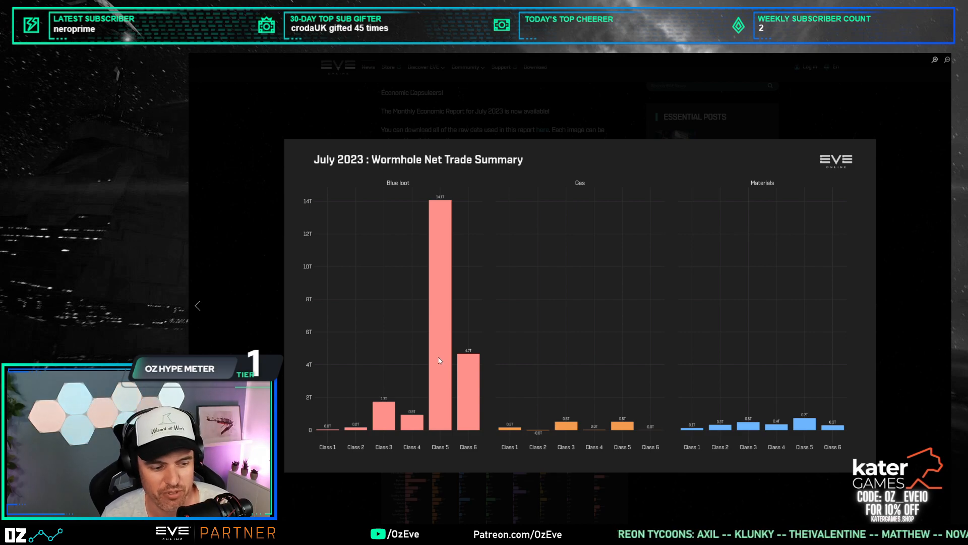
mouse_move(480, 297)
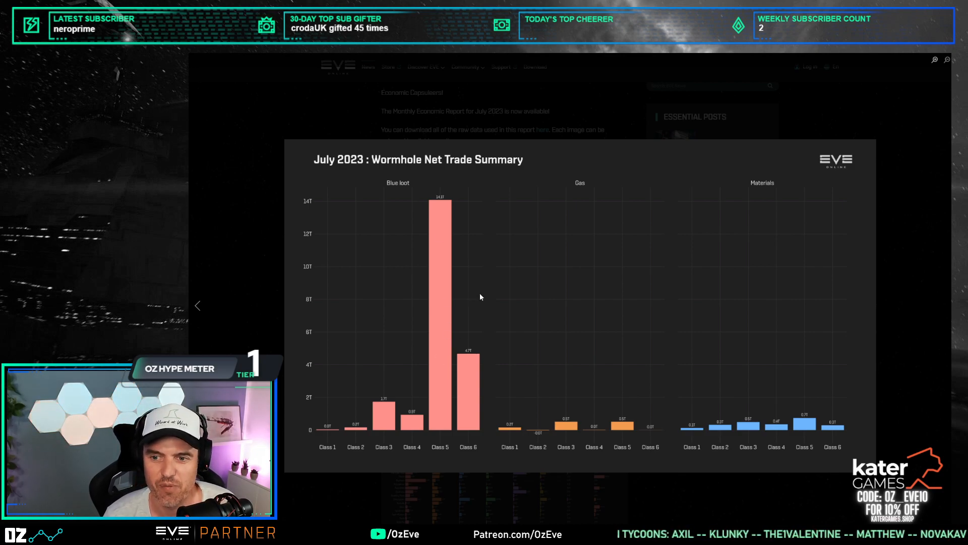
mouse_move(404, 265)
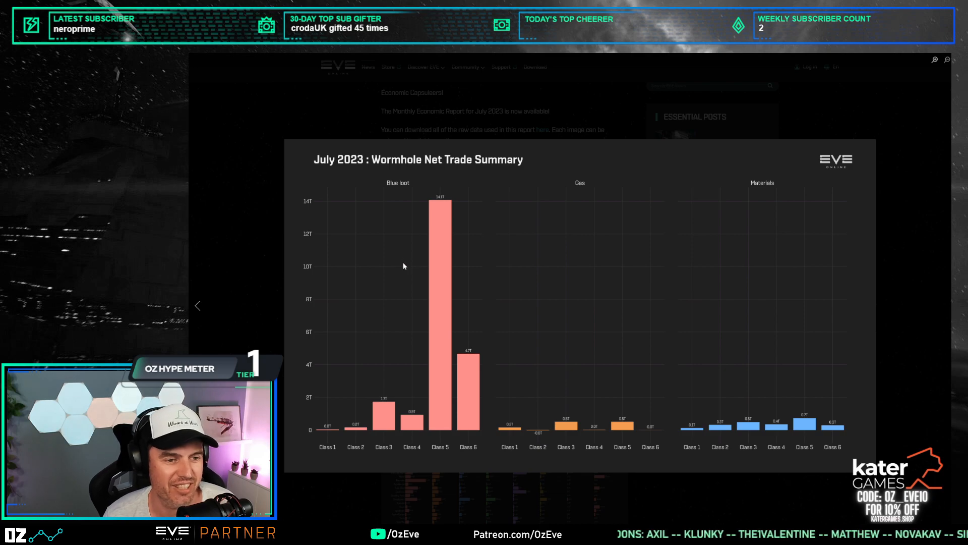
mouse_move(489, 353)
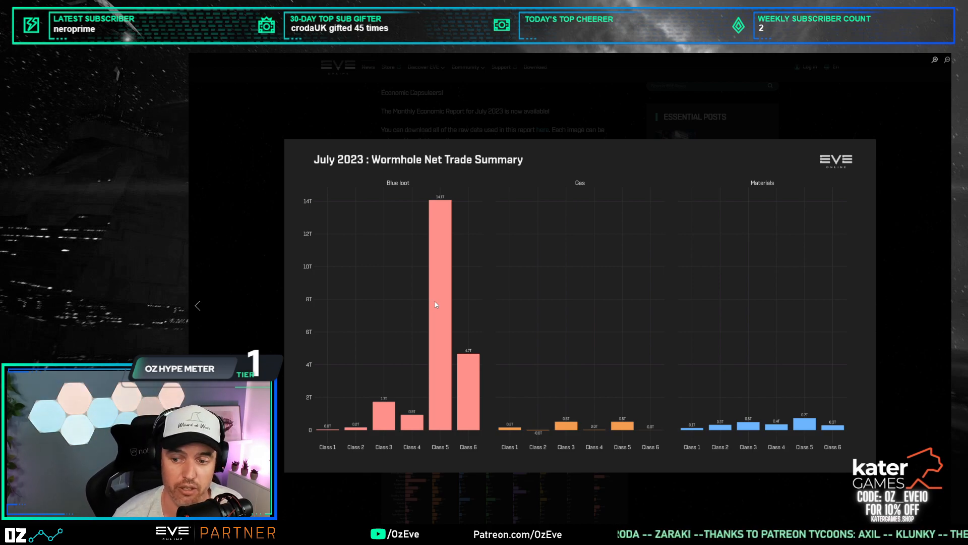
mouse_move(500, 305)
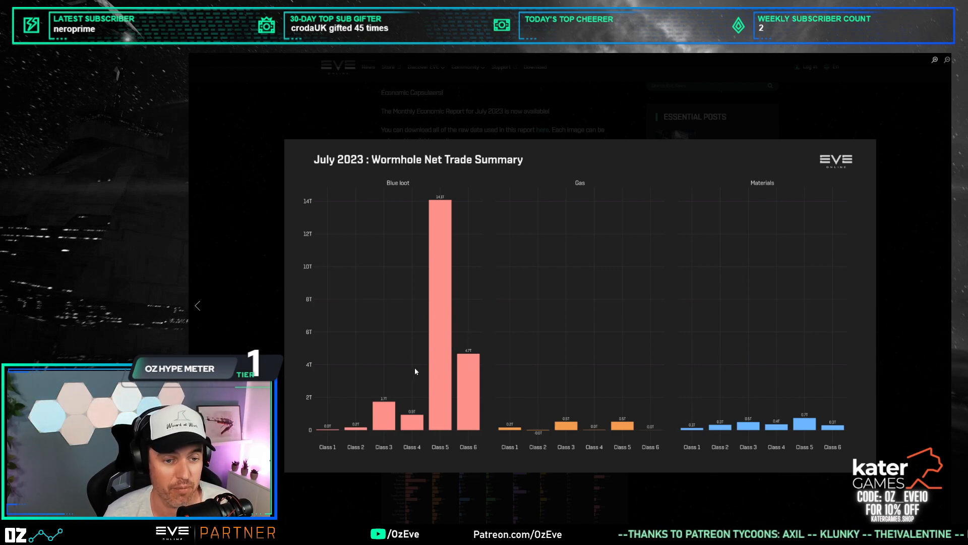
mouse_move(335, 372)
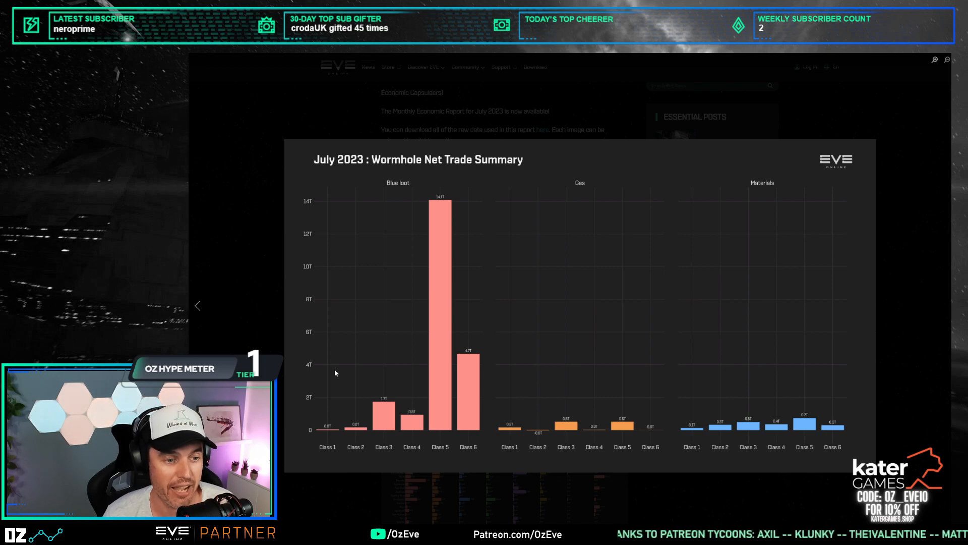